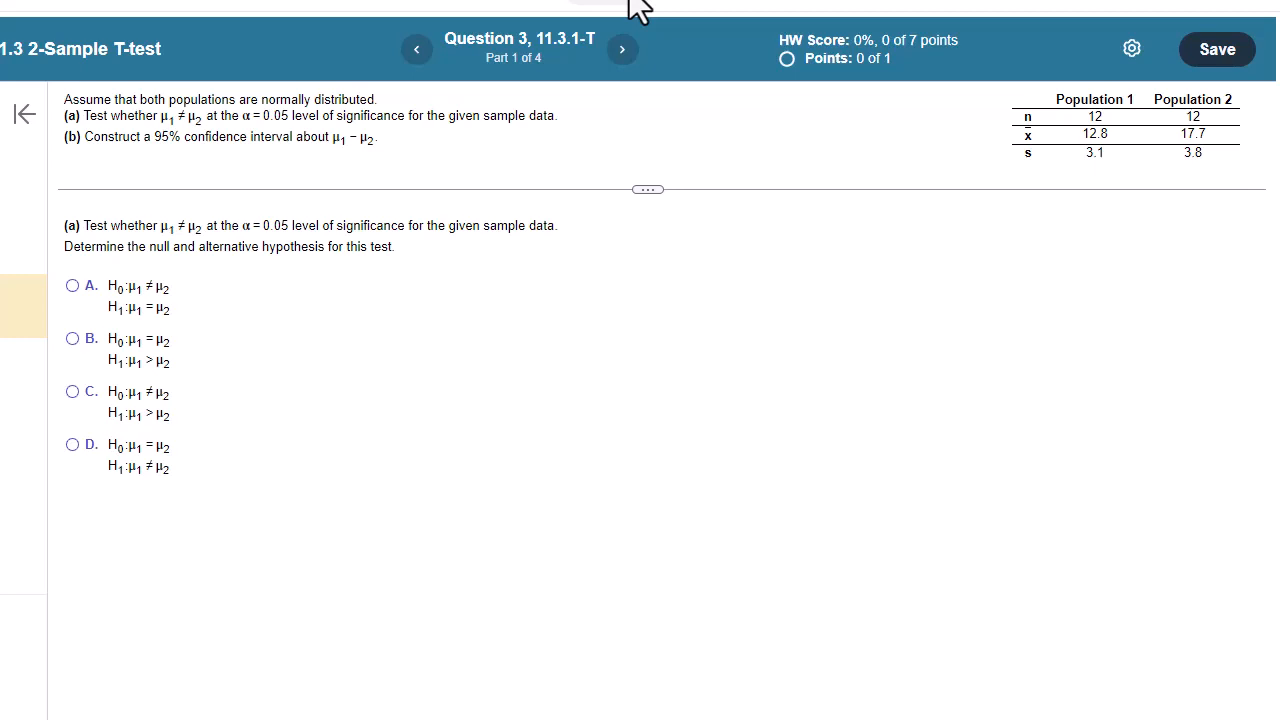
pyautogui.moveTo(249, 178)
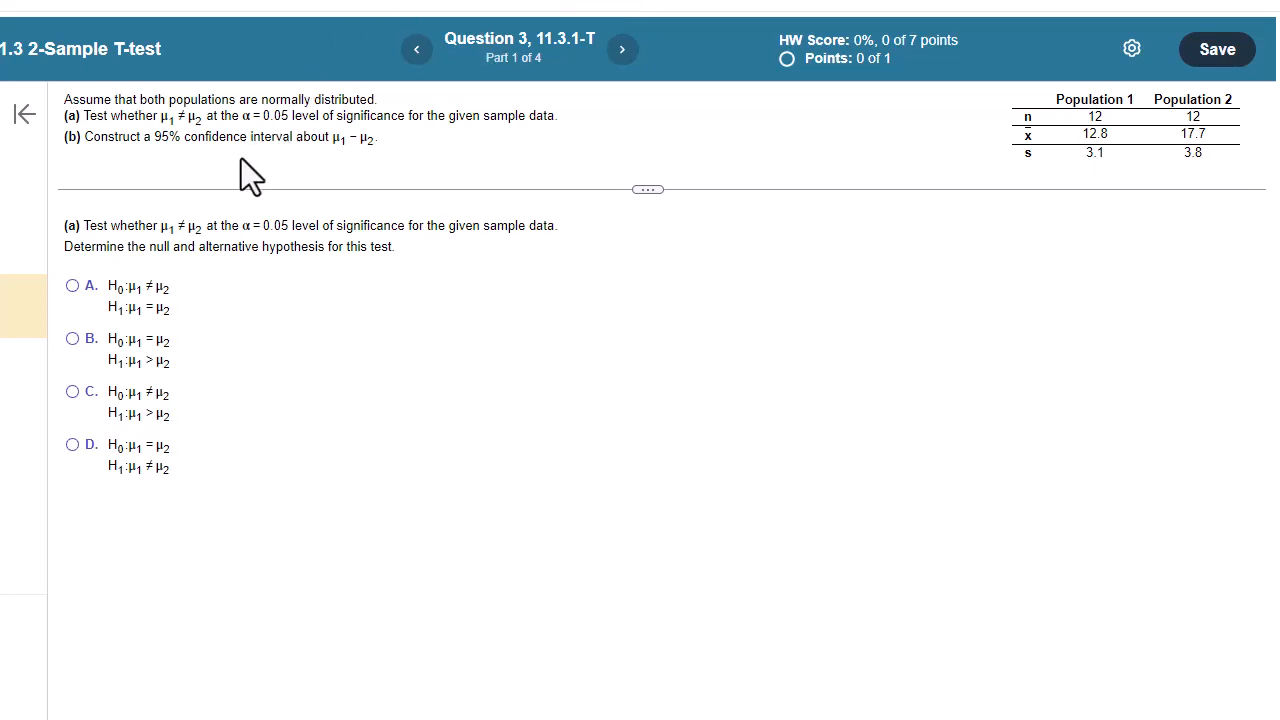
pyautogui.moveTo(420, 145)
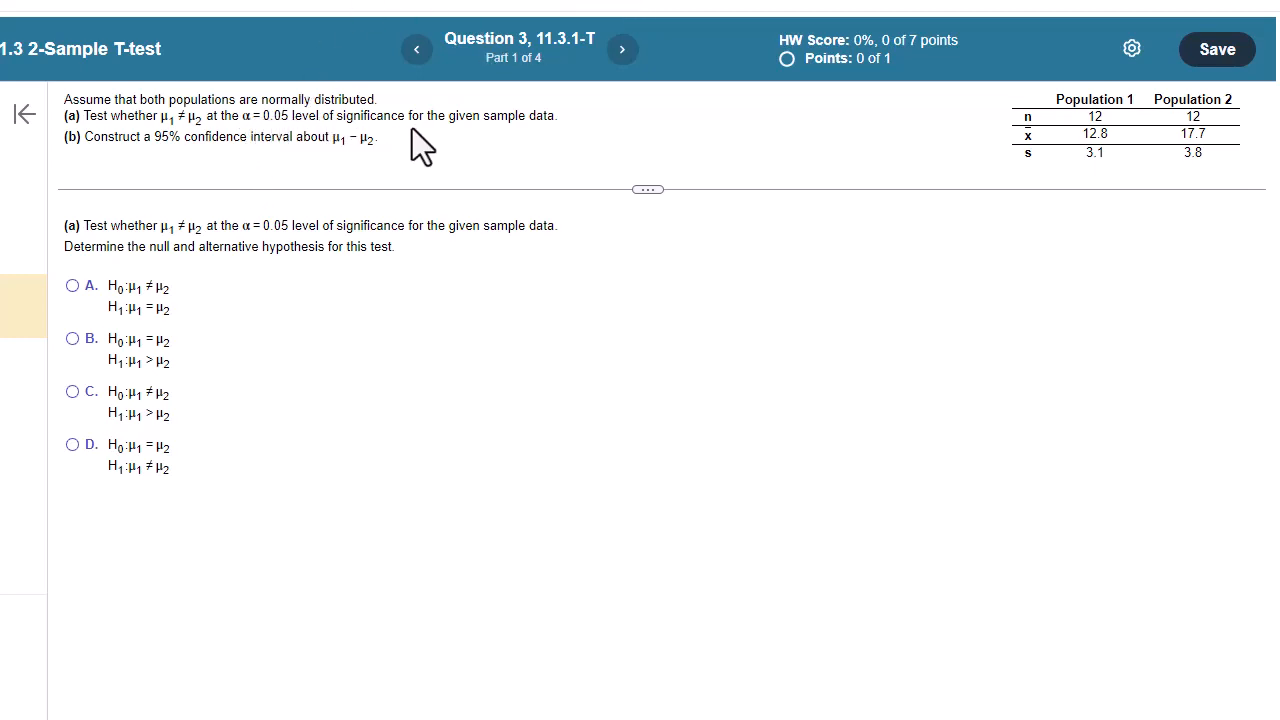
pyautogui.moveTo(326, 189)
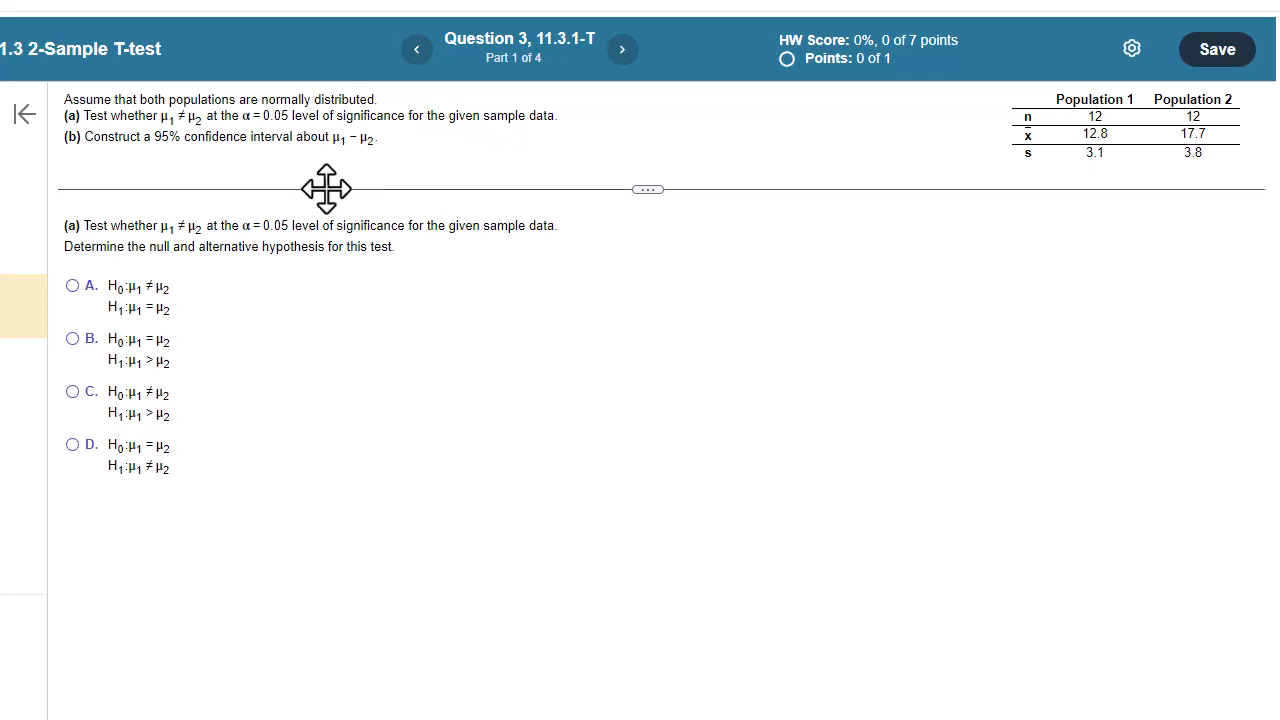
pyautogui.moveTo(413, 170)
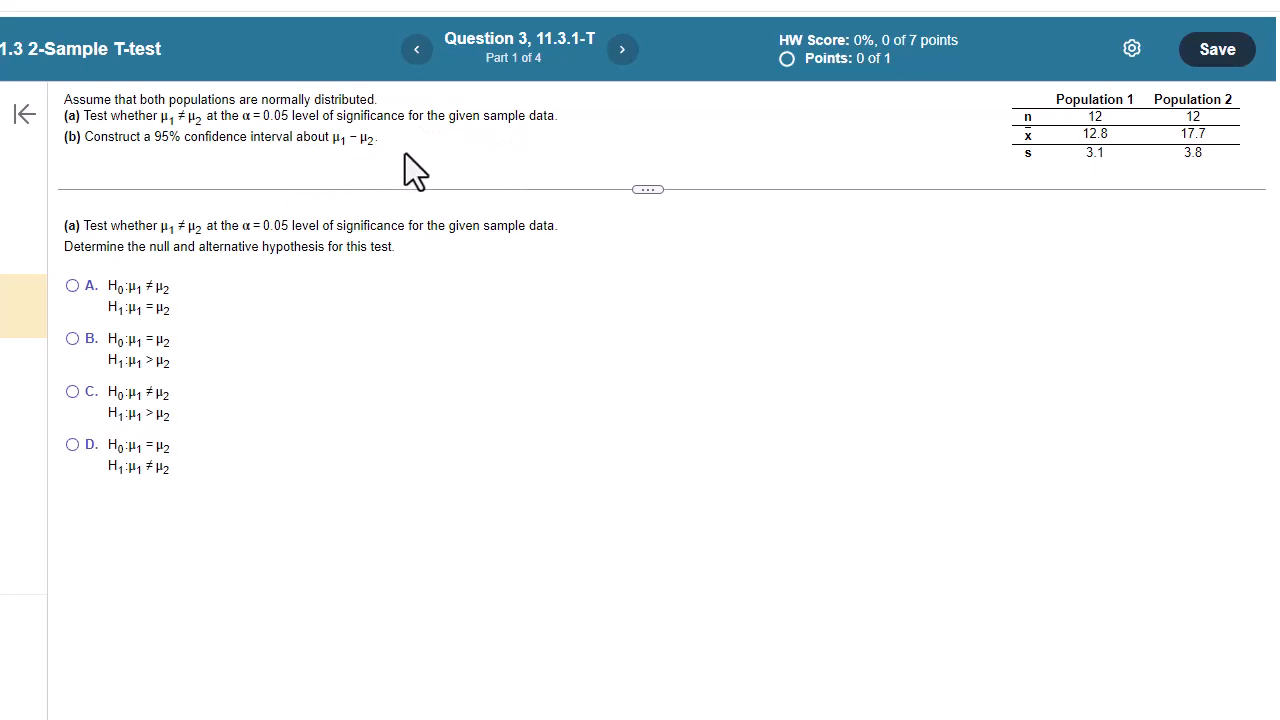
pyautogui.moveTo(90, 255)
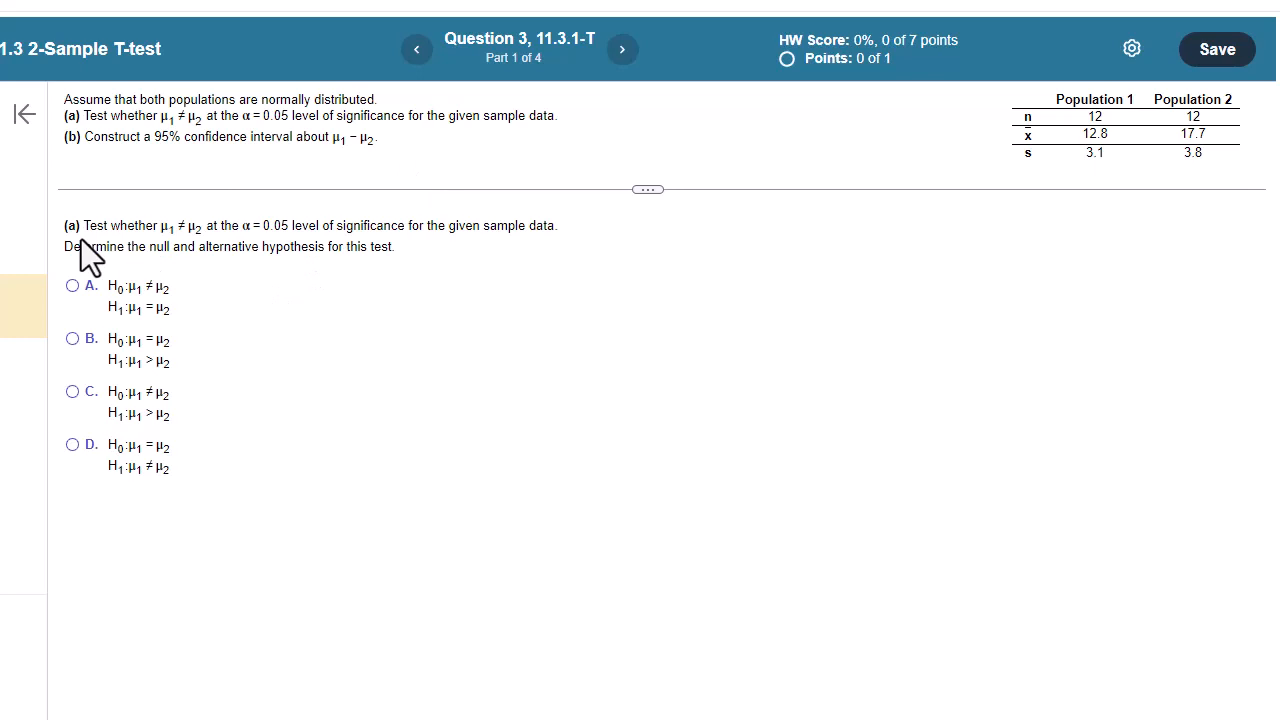
pyautogui.moveTo(118, 180)
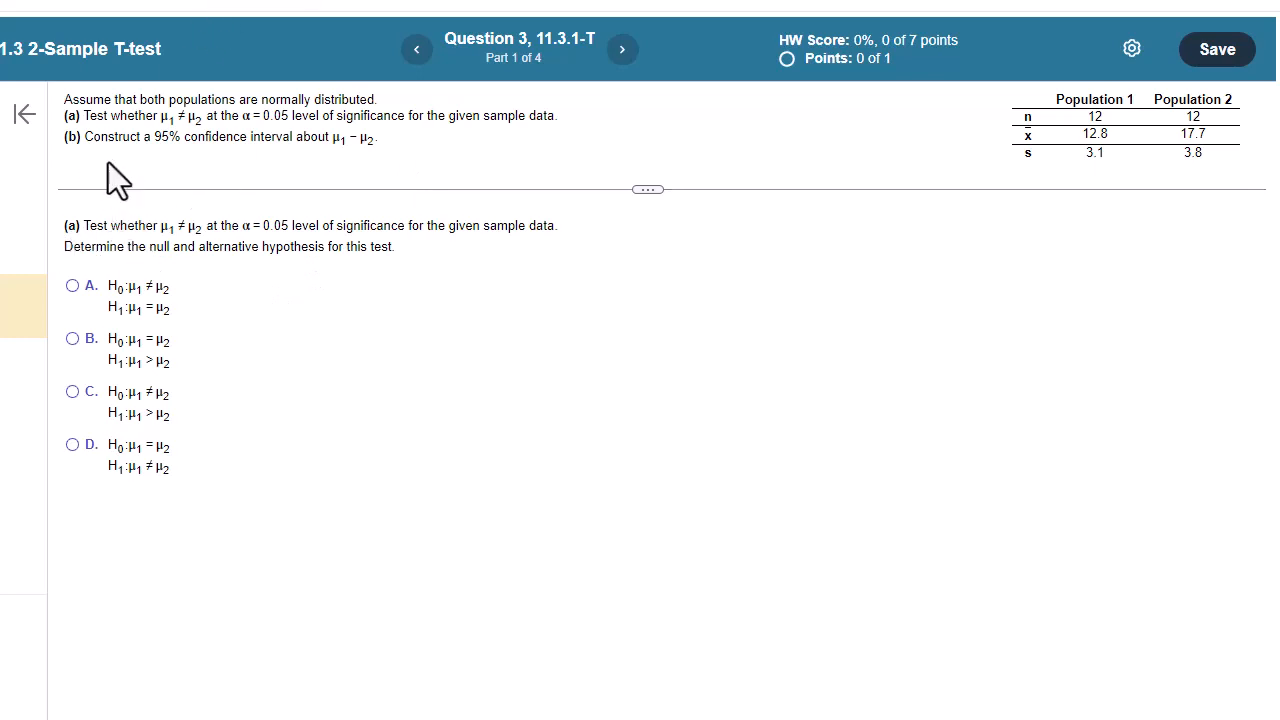
pyautogui.moveTo(130, 320)
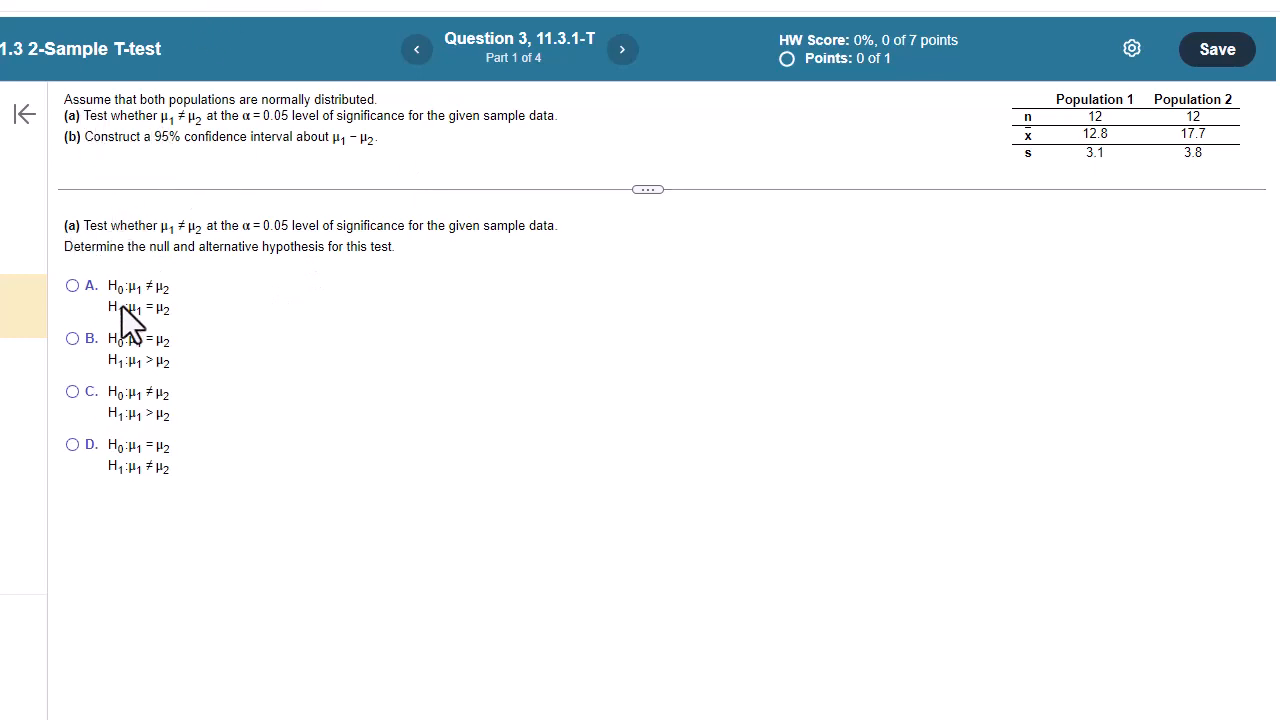
pyautogui.moveTo(145, 315)
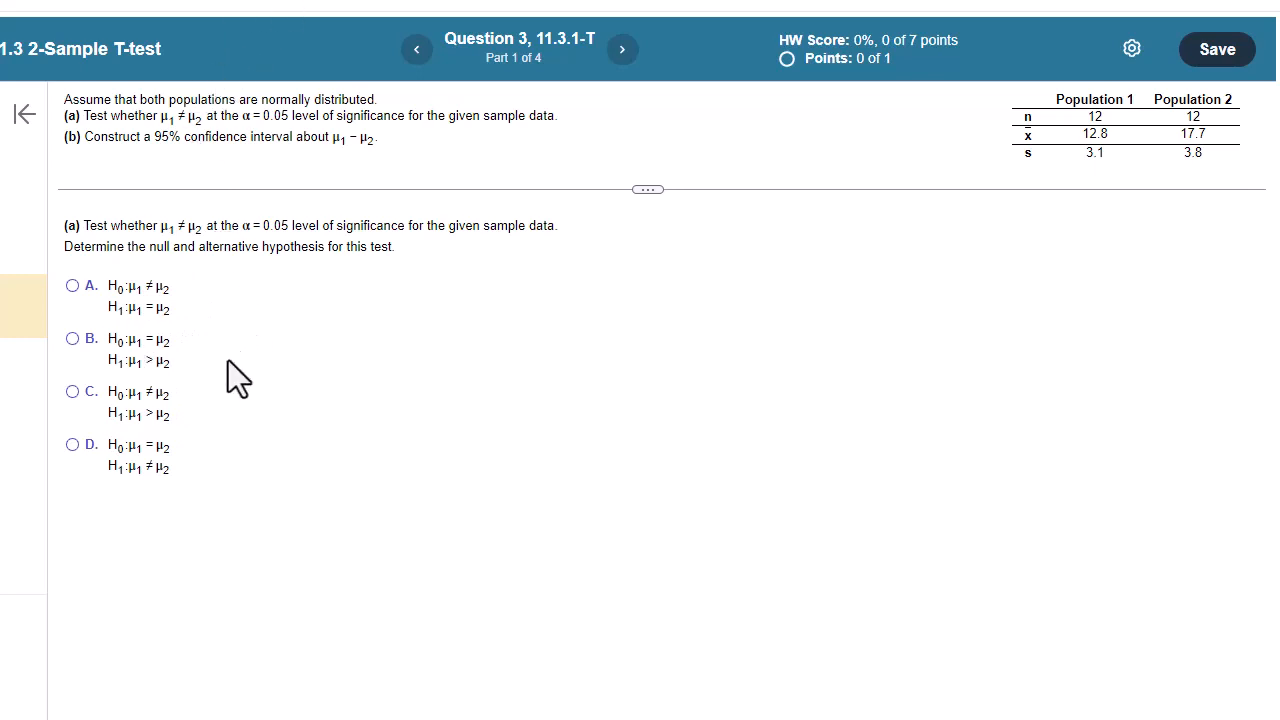
pyautogui.moveTo(155, 330)
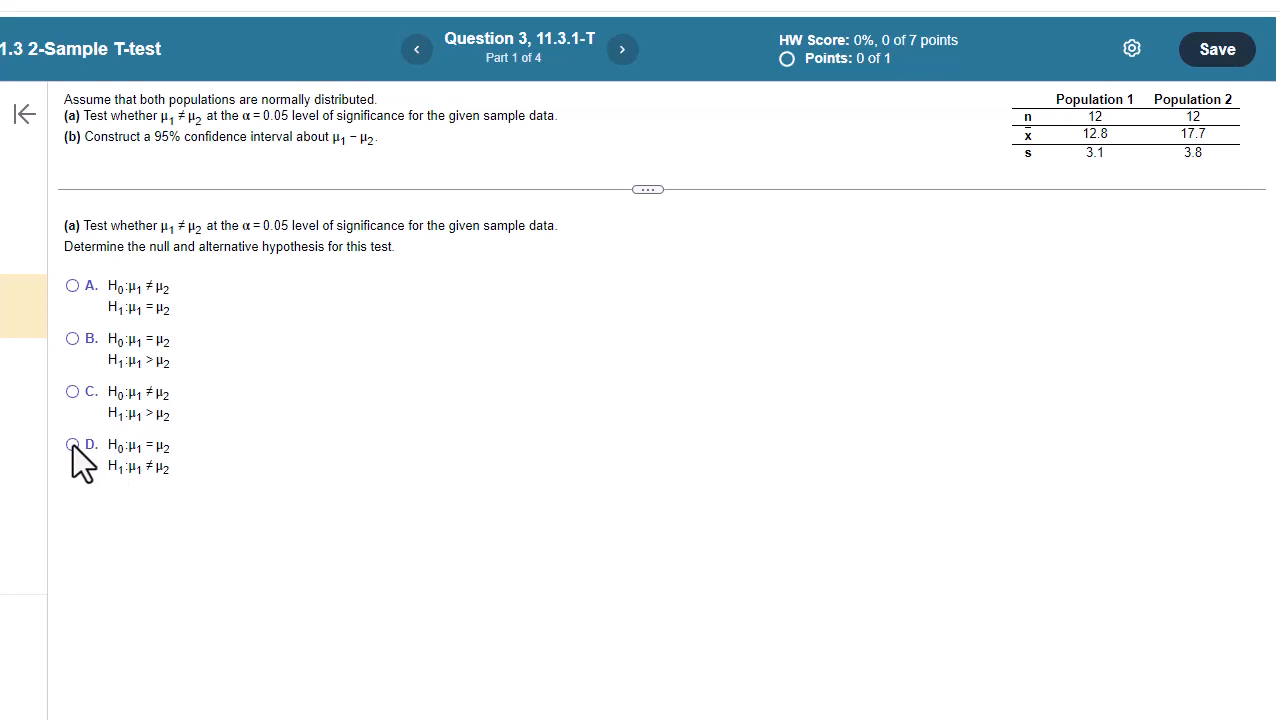
# Step: Choose option D: H0 μ1 = μ2 with alternative μ1 ≠ μ2
pyautogui.click(72, 444)
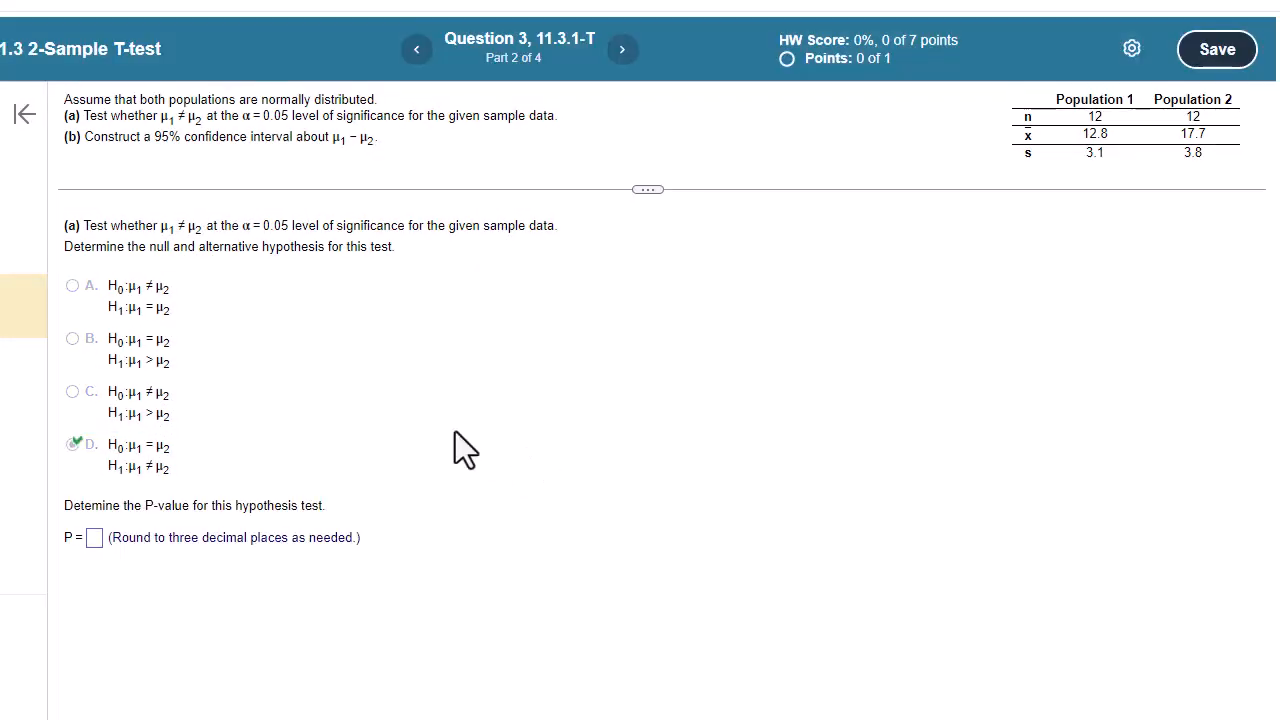
pyautogui.moveTo(1190, 125)
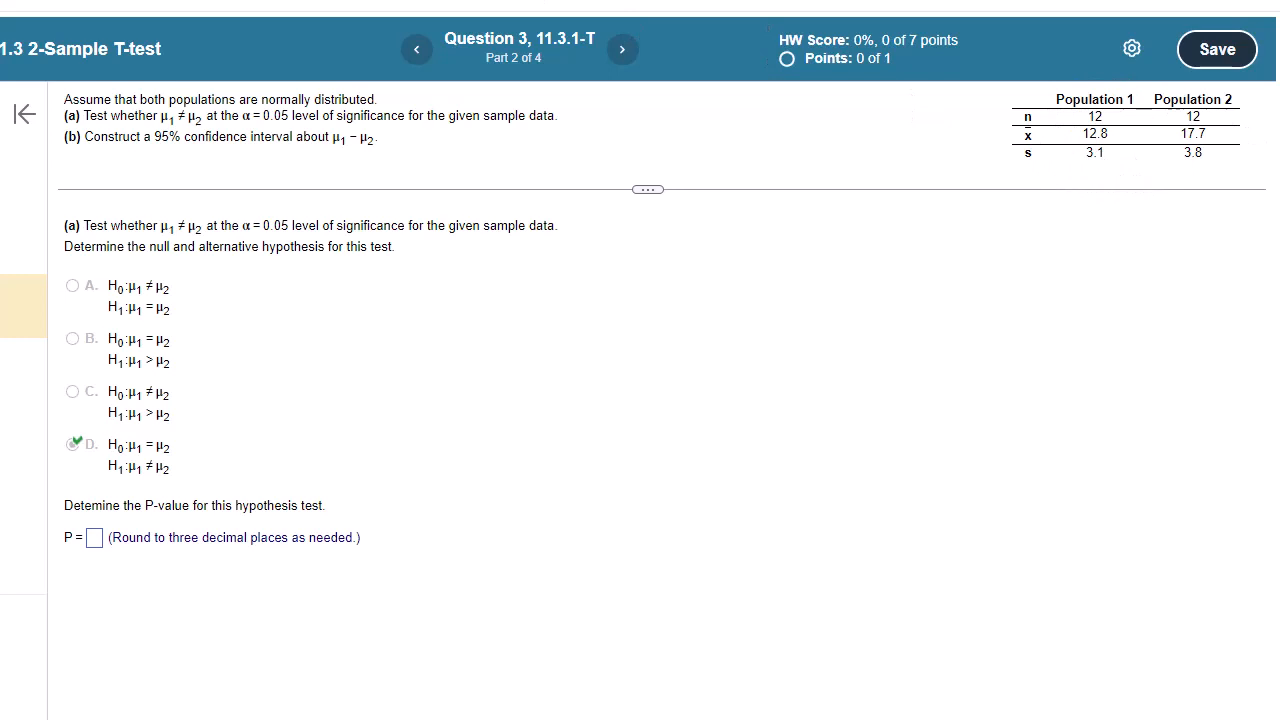
# Step: Bring the StatCrunch window to the front
pyautogui.click(578, 429)
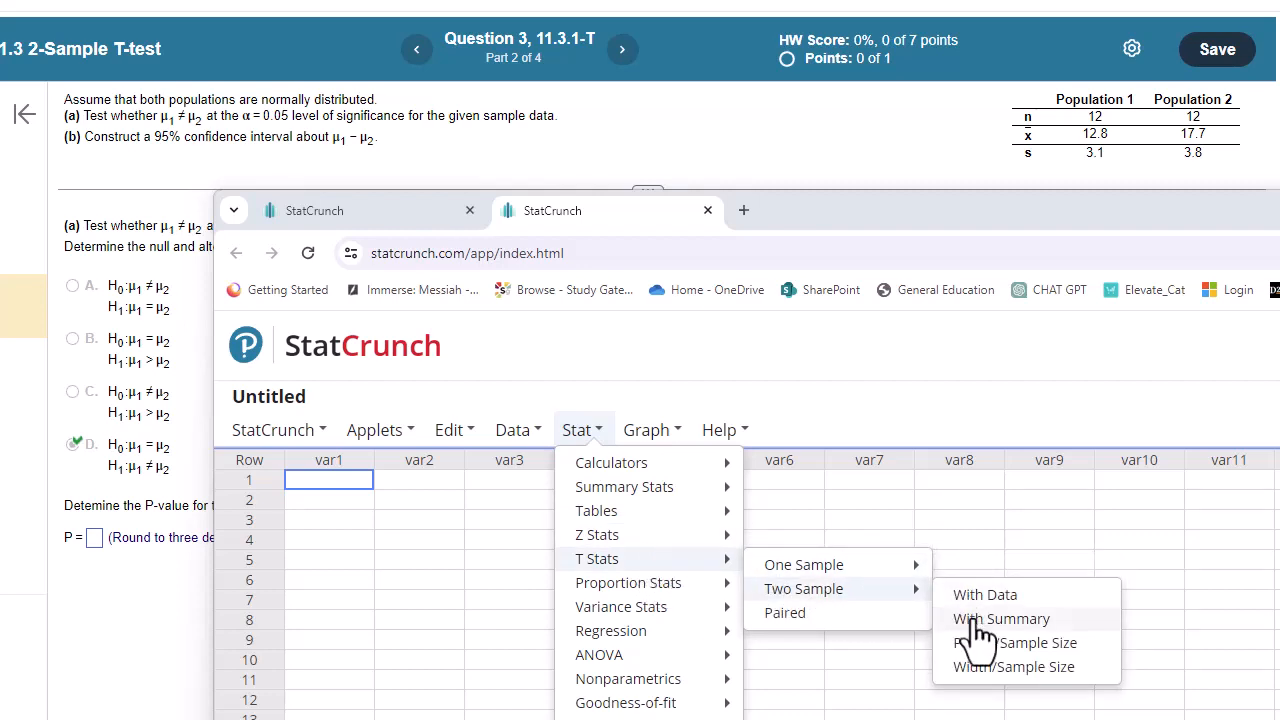
# Step: Enter Sample 1 summary statistics: mean 12.8, SD 3.1, size 12
pyautogui.click(1001, 618)
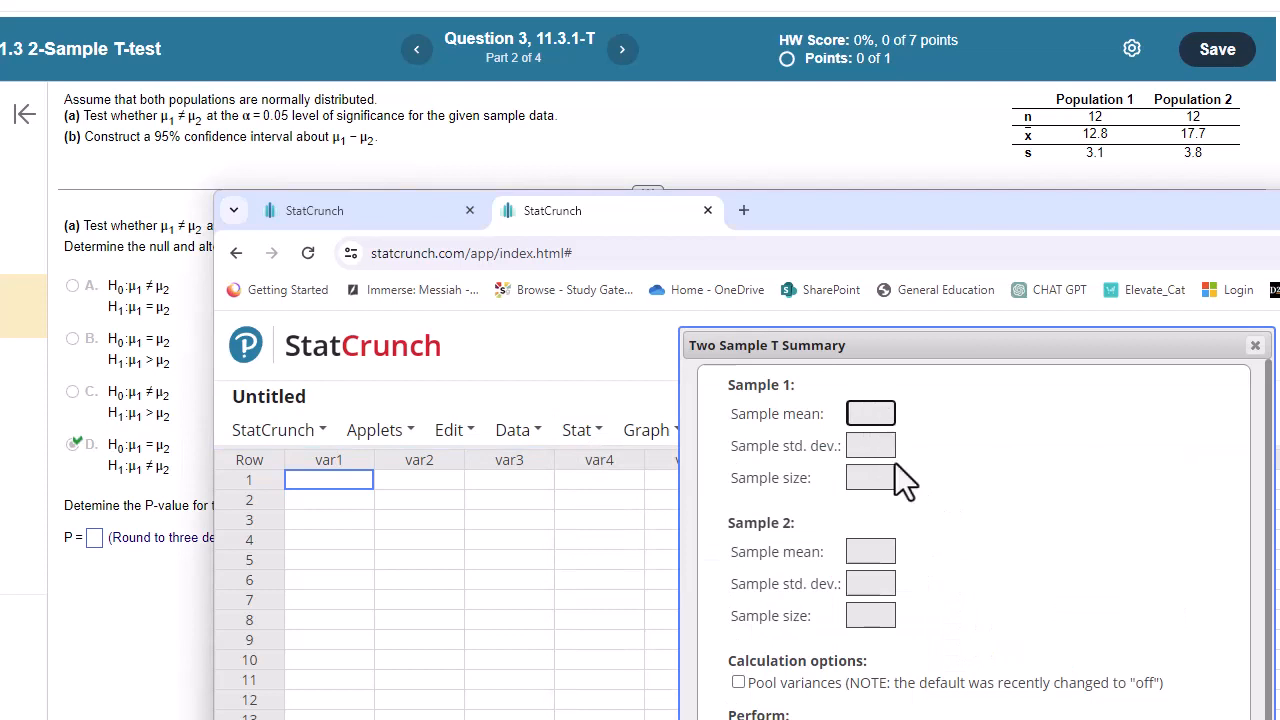
pyautogui.moveTo(1013, 432)
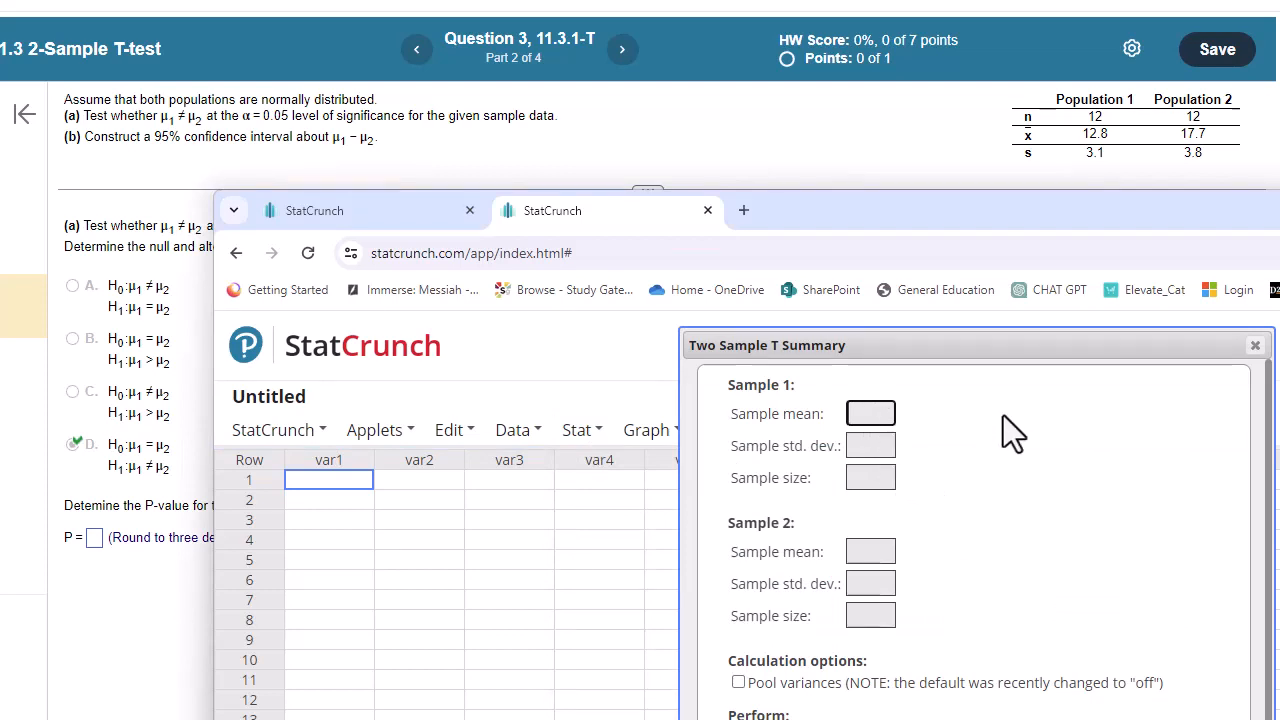
pyautogui.write('12.8')
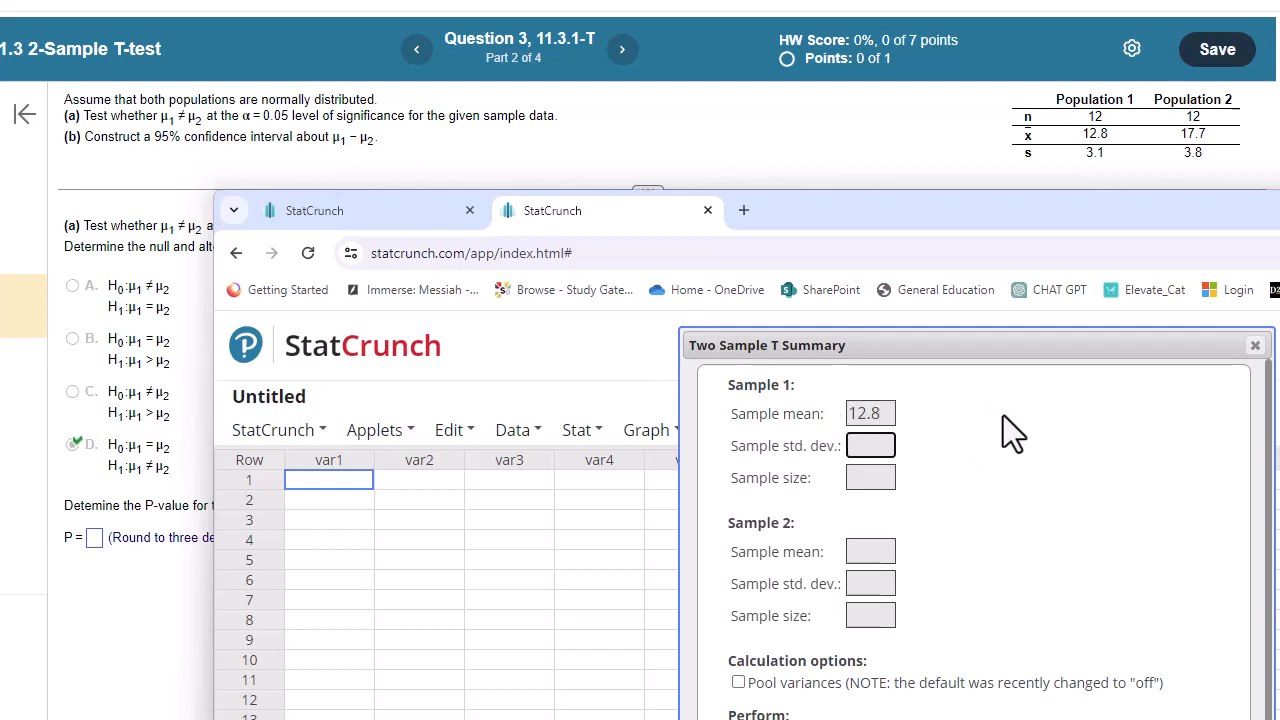
pyautogui.write('3.1')
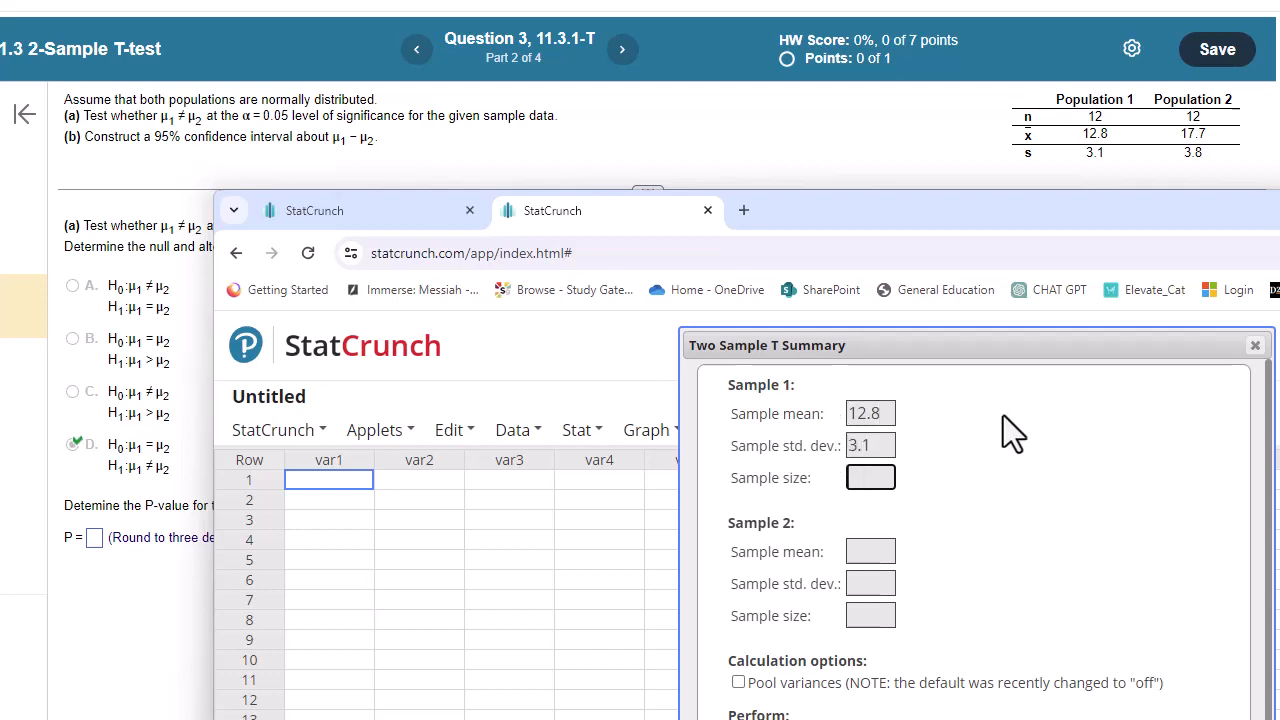
pyautogui.write('12')
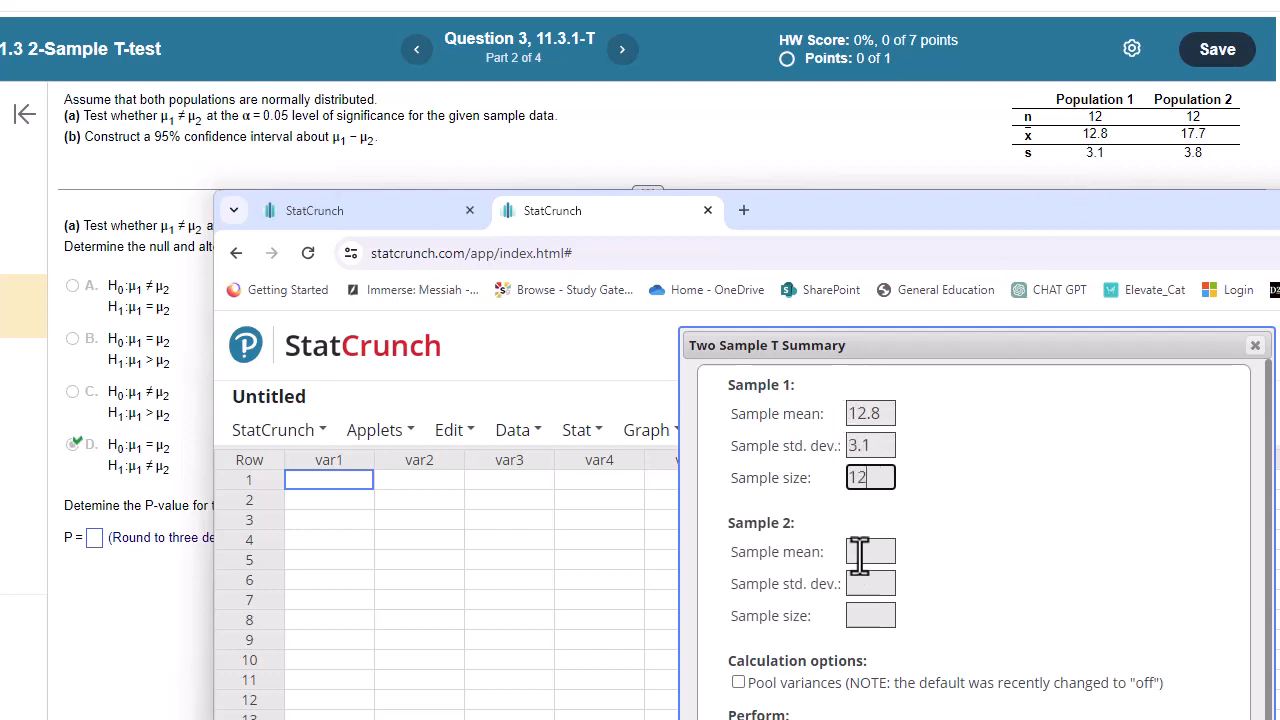
# Step: Enter Sample 2 summary statistics: mean 17.7, SD 3.8, size 12
pyautogui.click(870, 551)
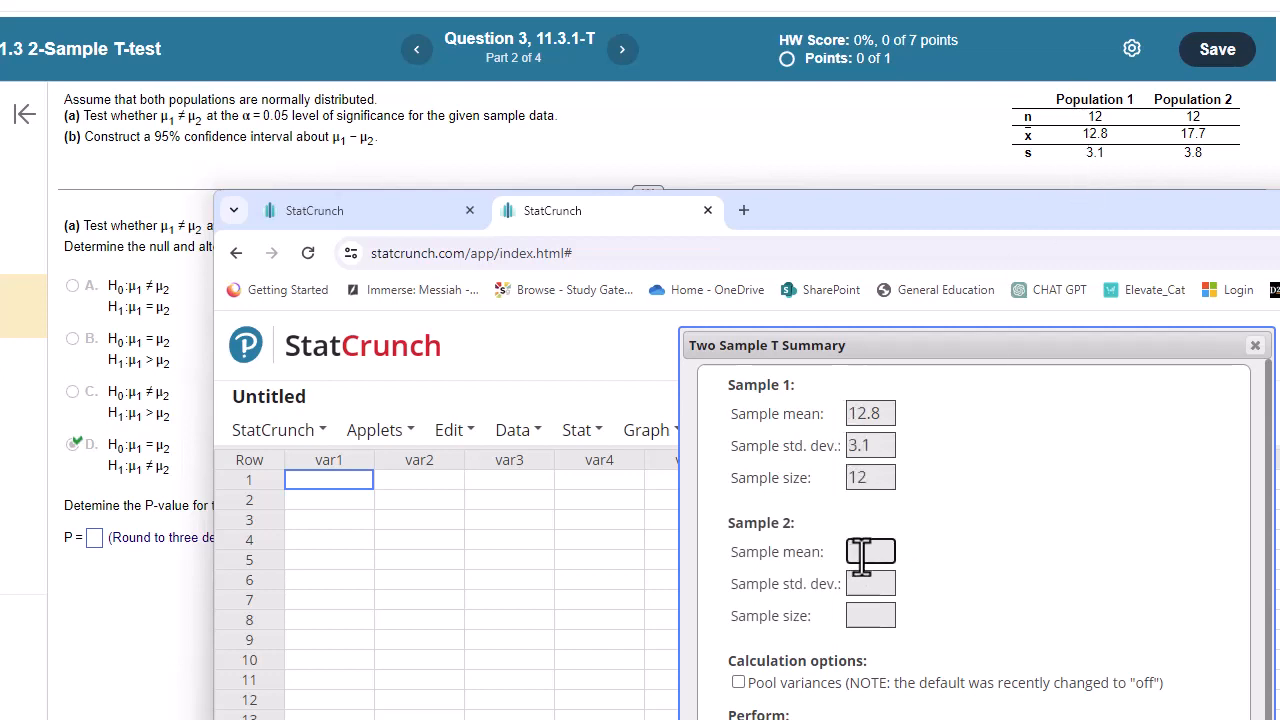
pyautogui.write('17.7')
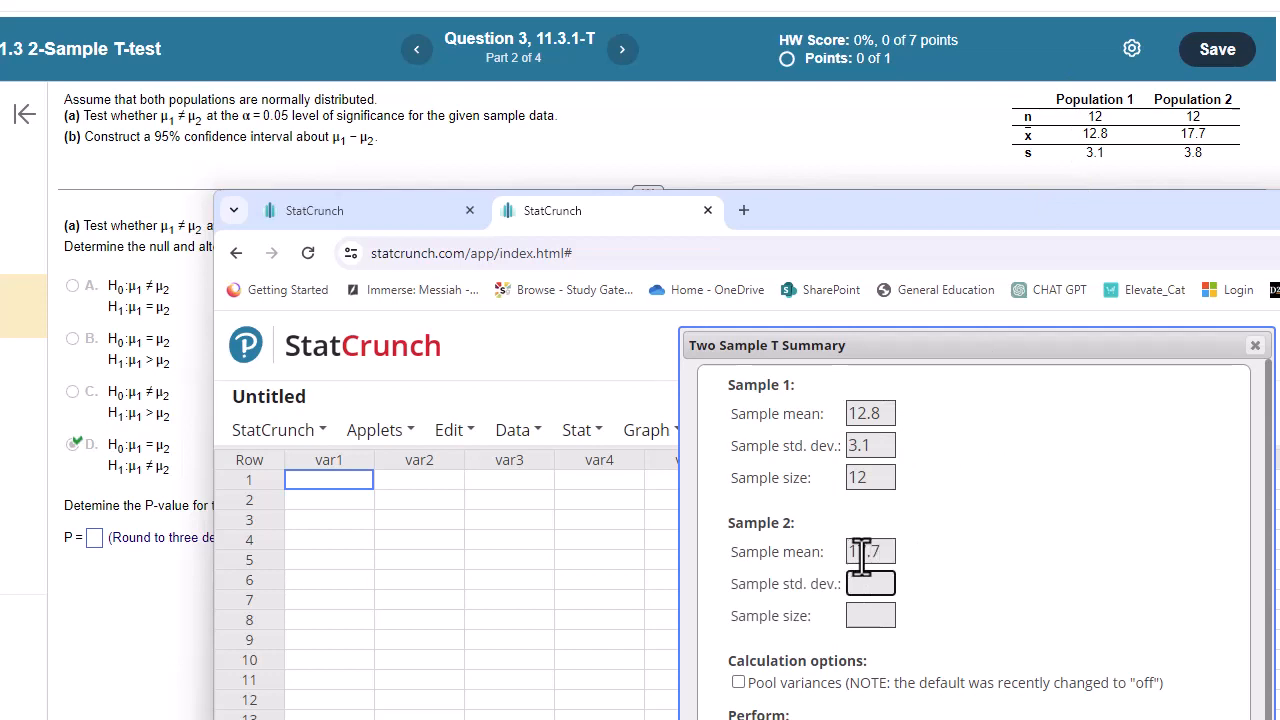
pyautogui.write('3.8')
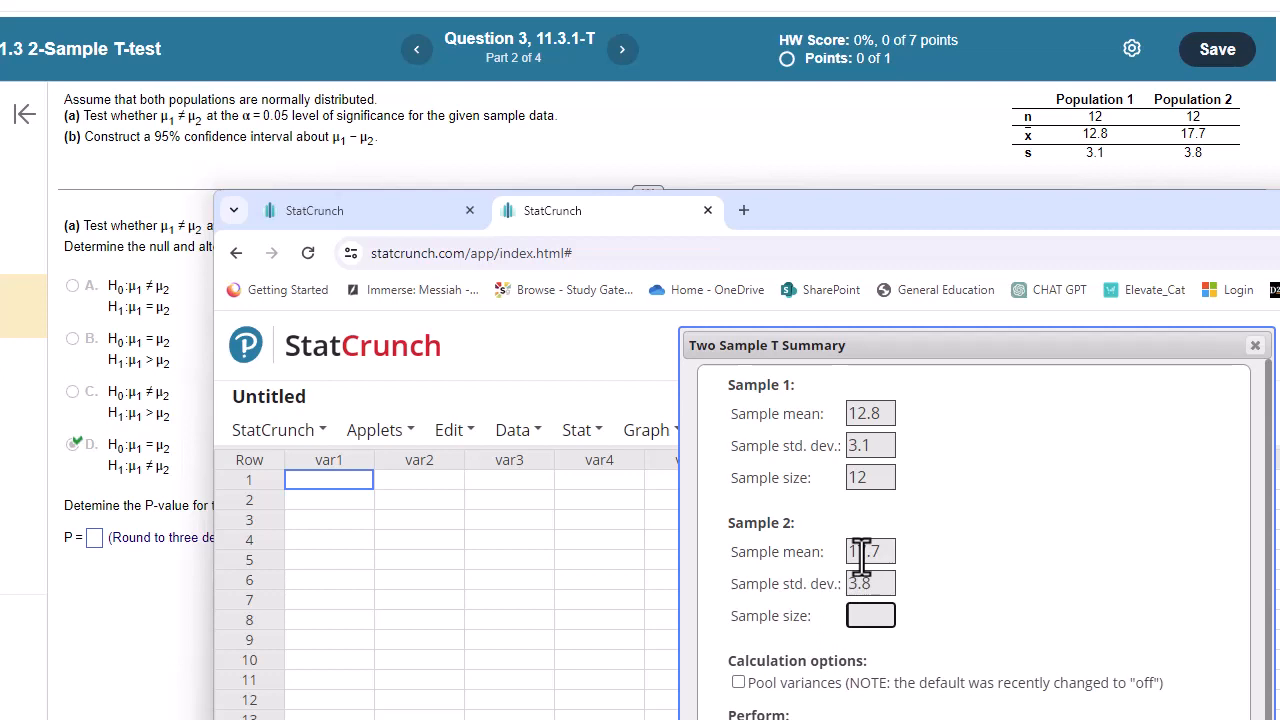
pyautogui.write('12')
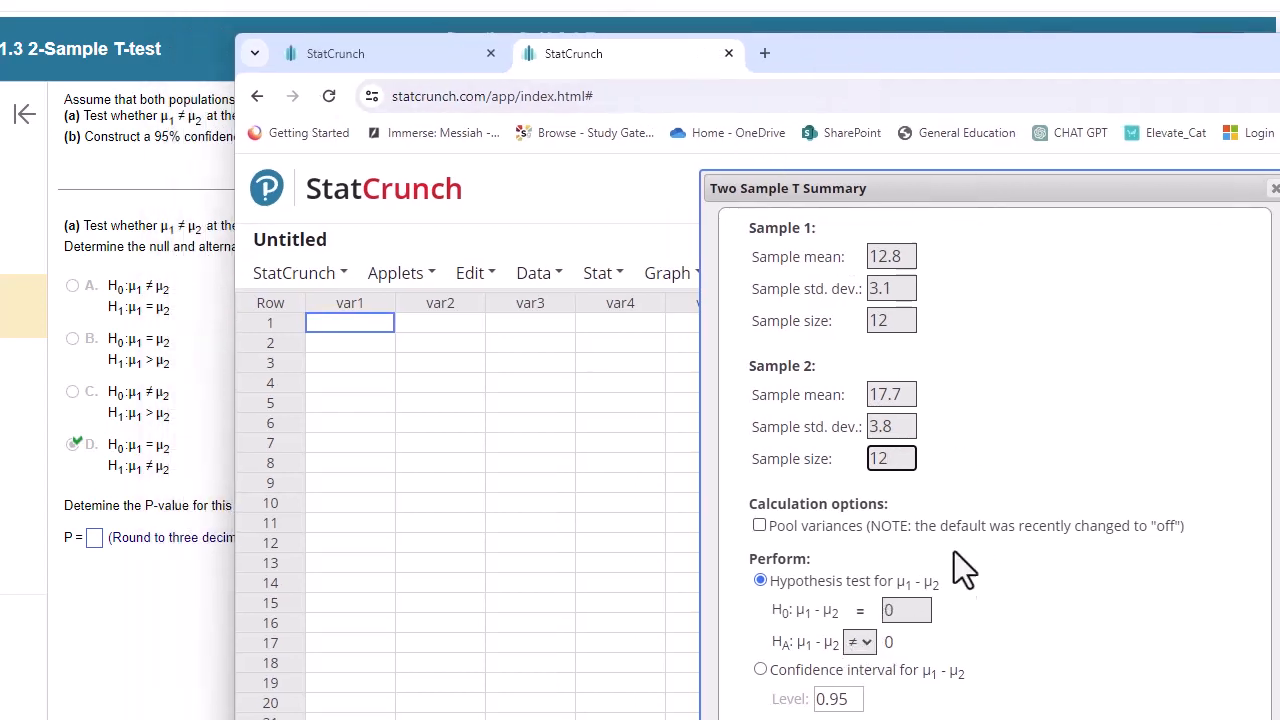
pyautogui.moveTo(1018, 72)
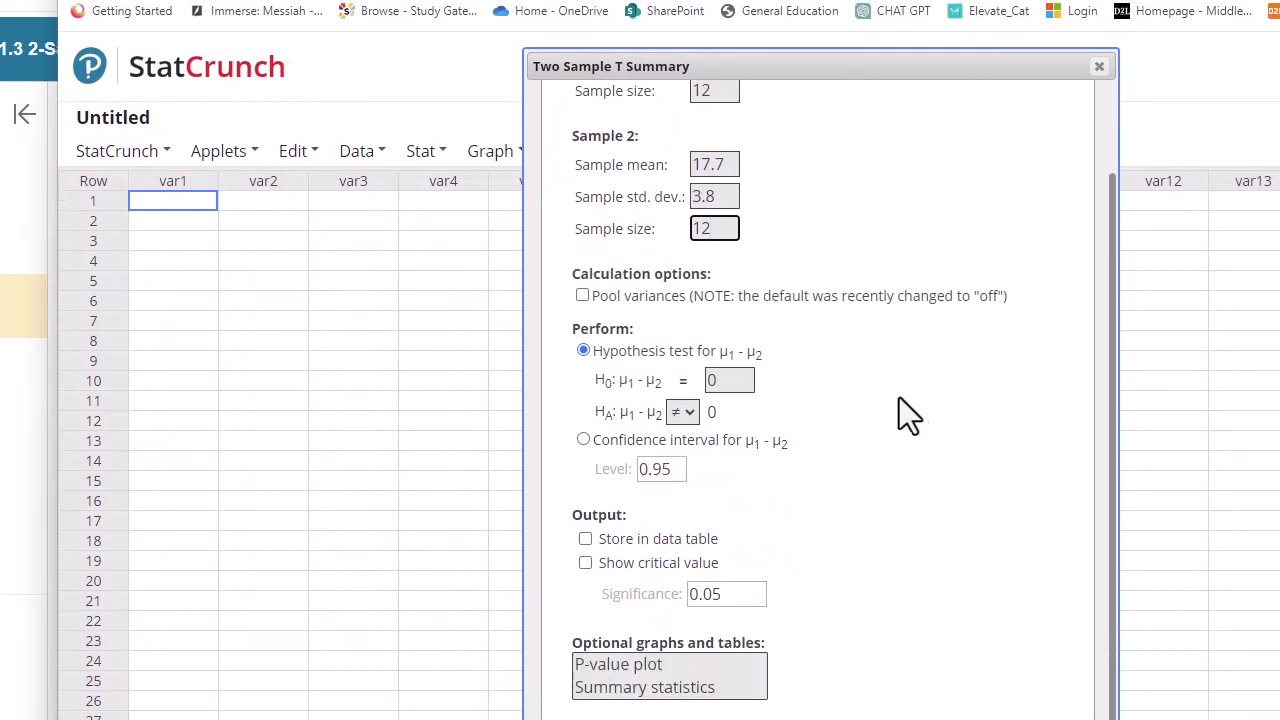
# Step: Run the two-sample test (P = 0.0023) and enter .002 as the P-value
pyautogui.click(618, 664)
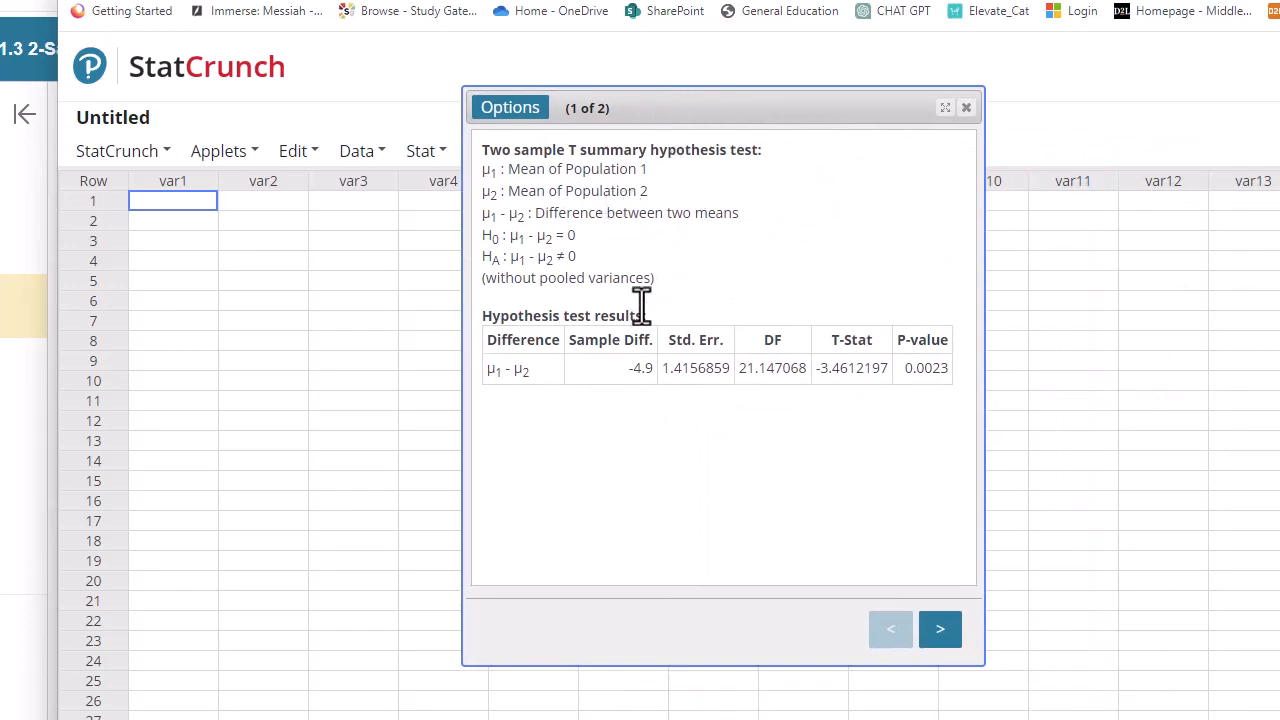
pyautogui.moveTo(765, 420)
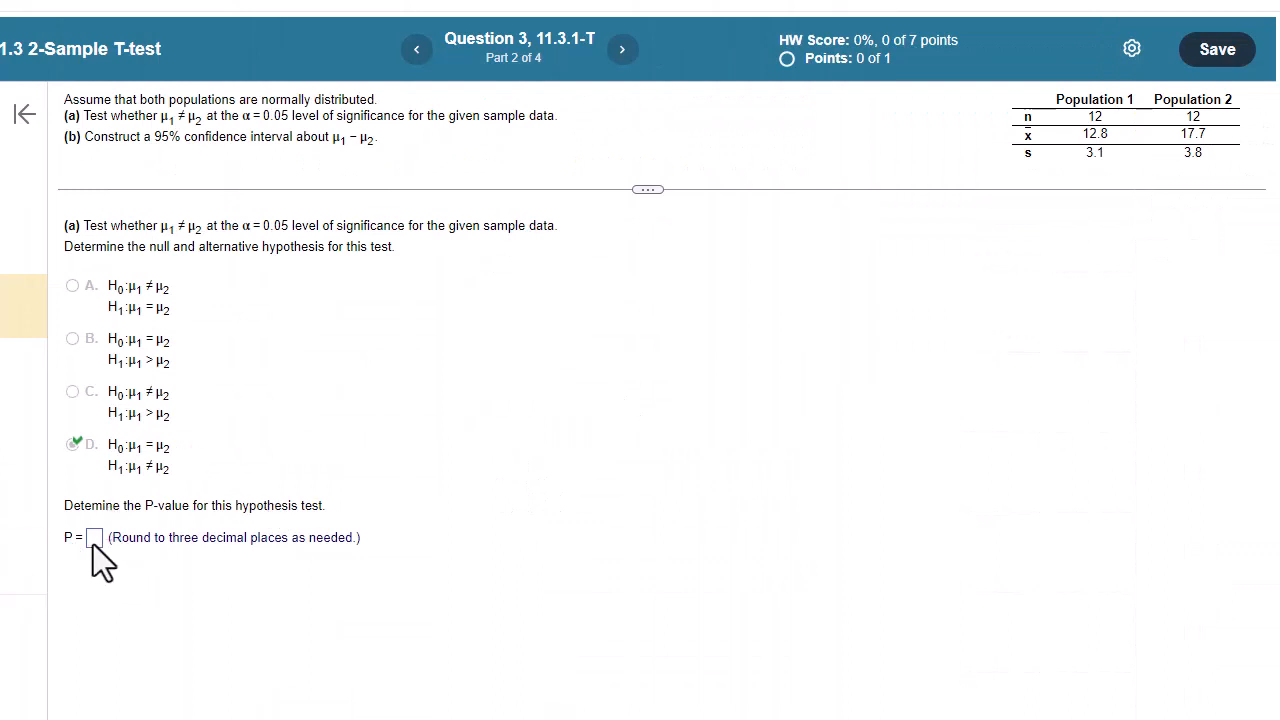
pyautogui.click(94, 537)
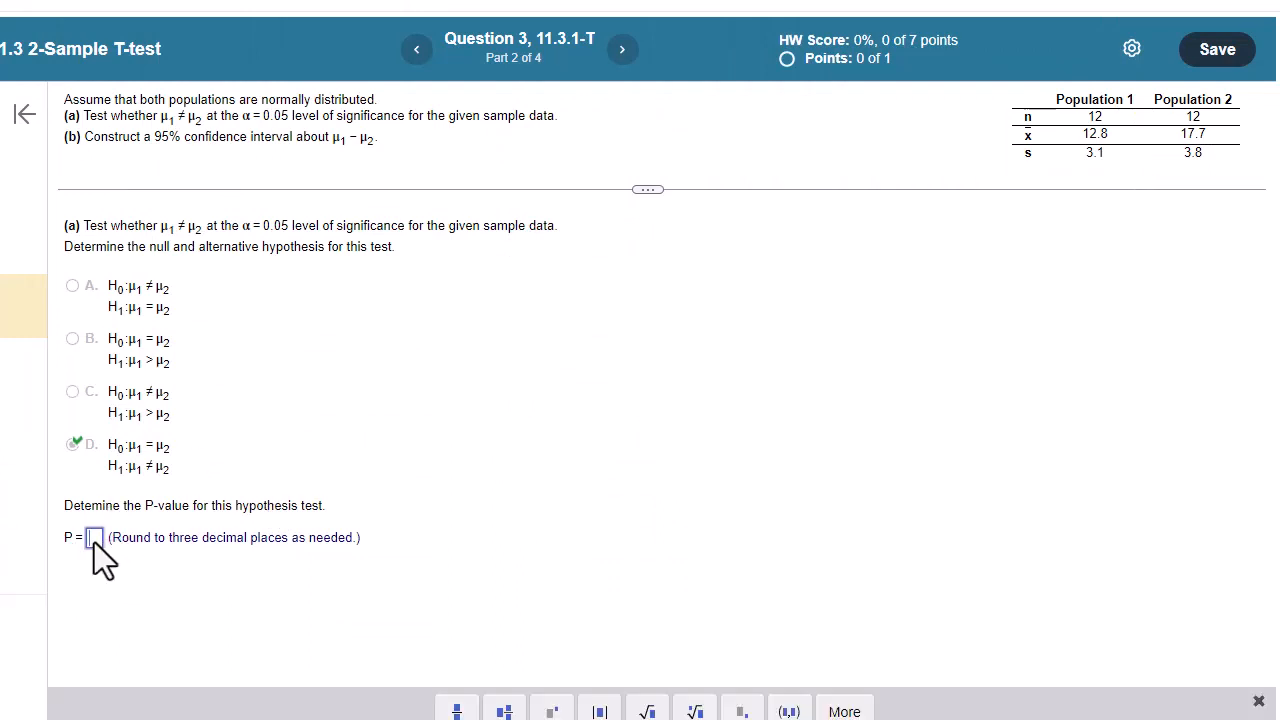
pyautogui.write('.002')
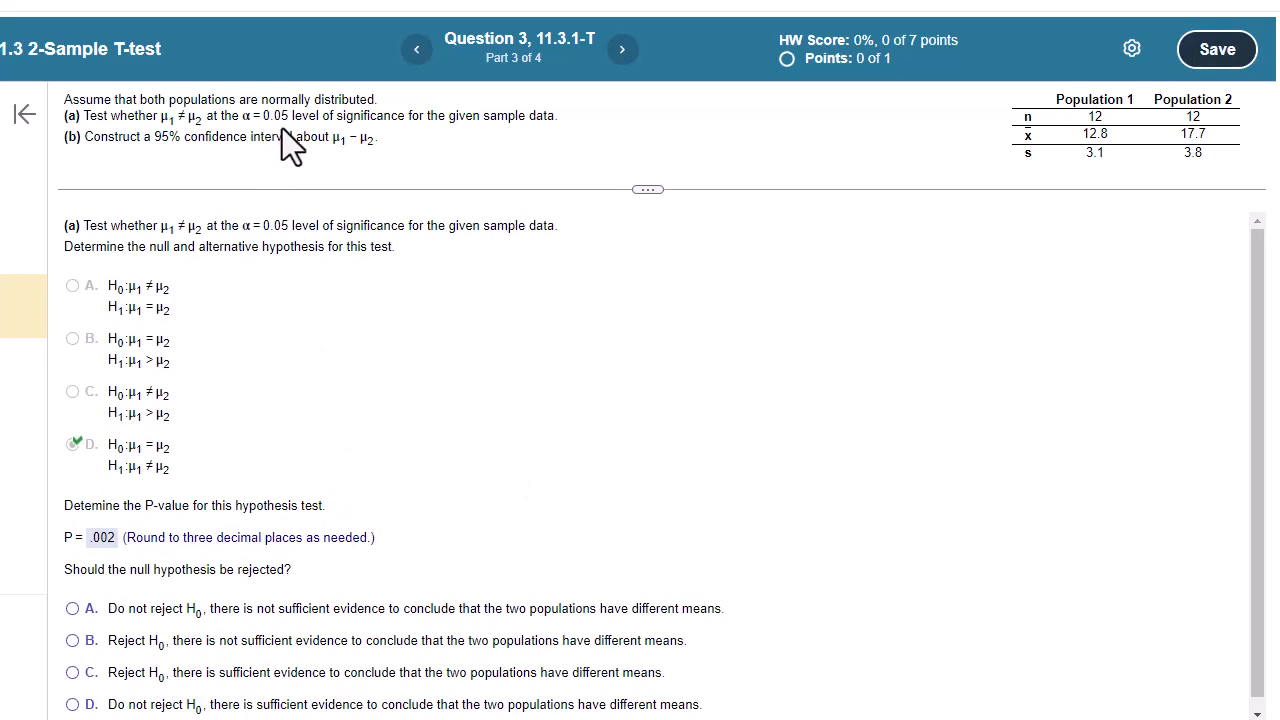
pyautogui.moveTo(290, 130)
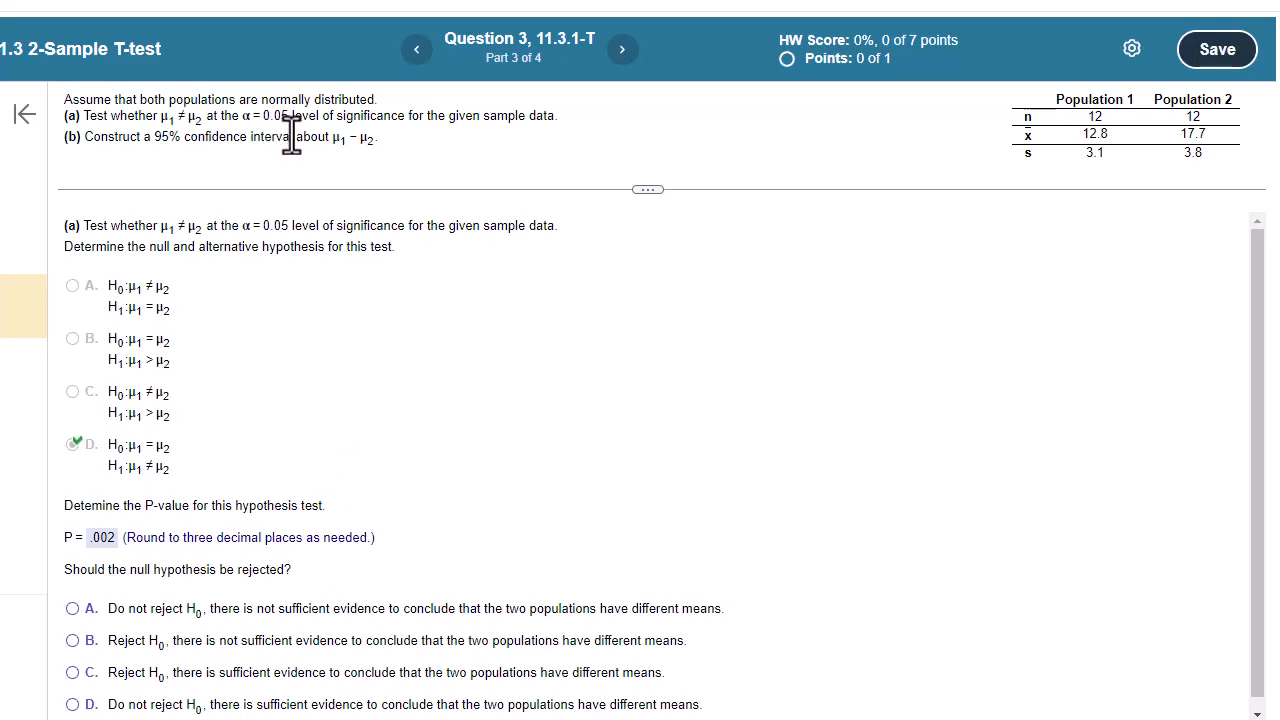
pyautogui.moveTo(442, 675)
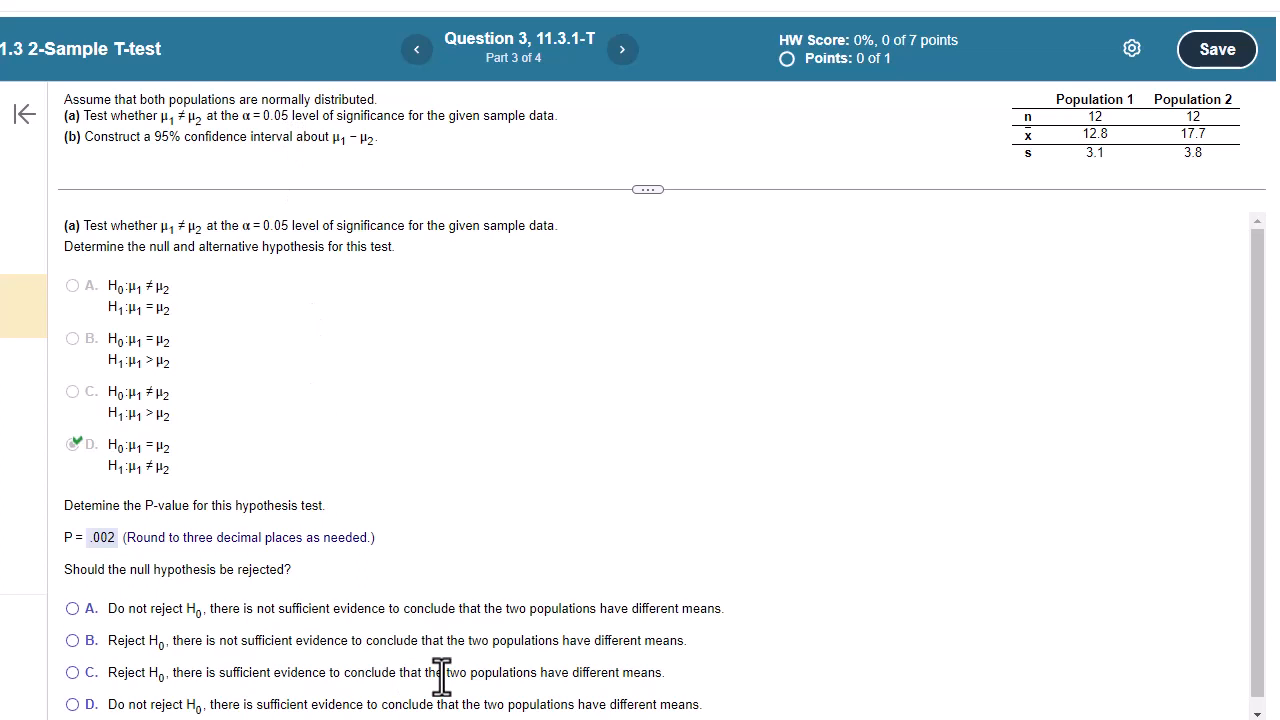
pyautogui.moveTo(1155, 150)
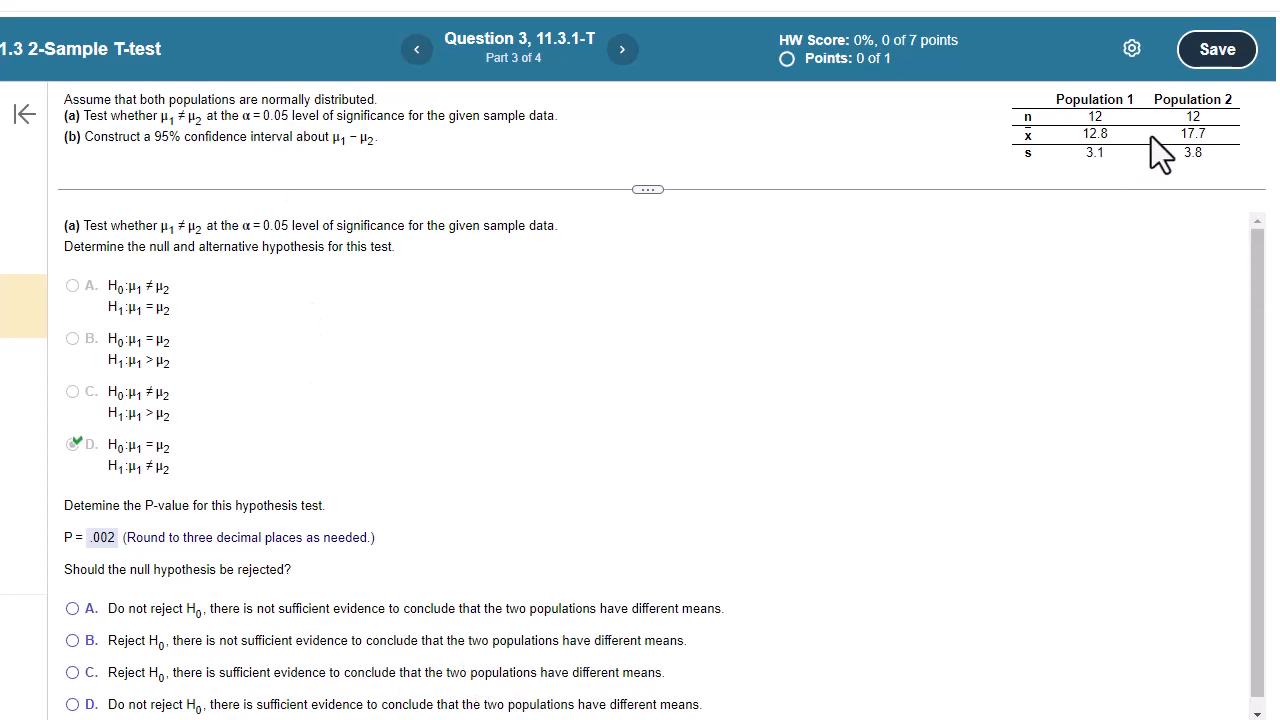
pyautogui.moveTo(1100, 160)
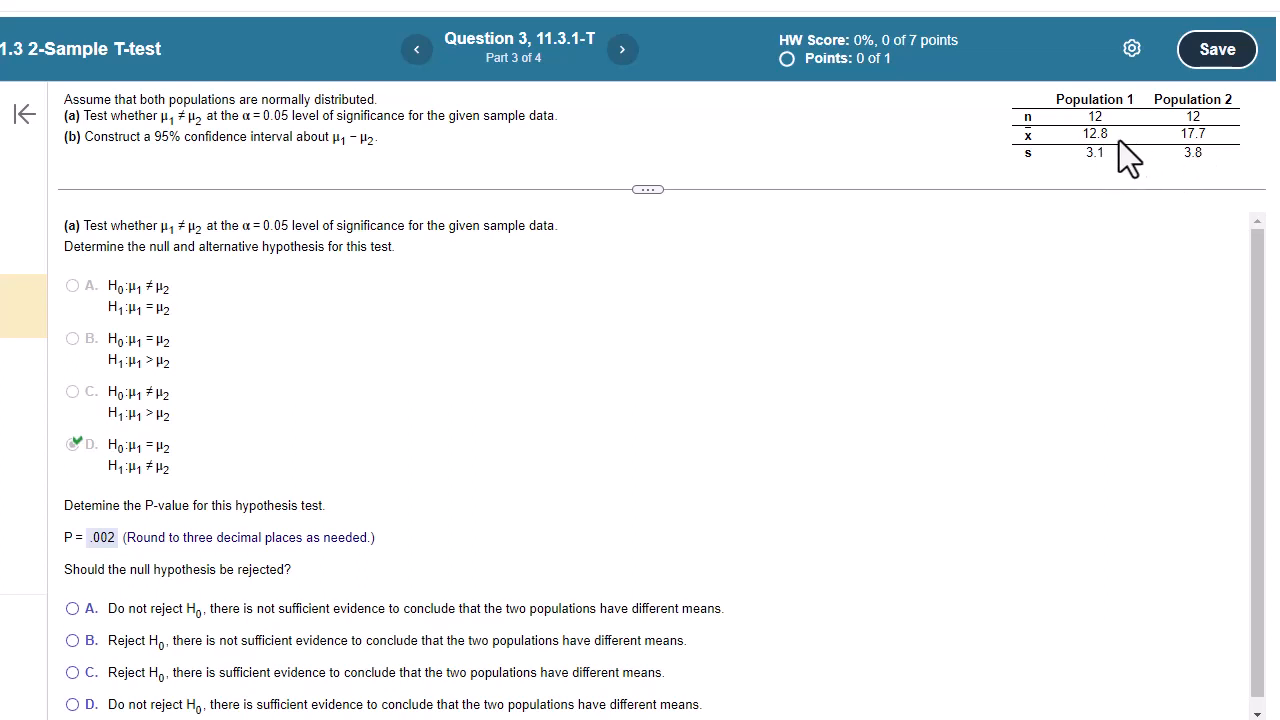
pyautogui.moveTo(1073, 160)
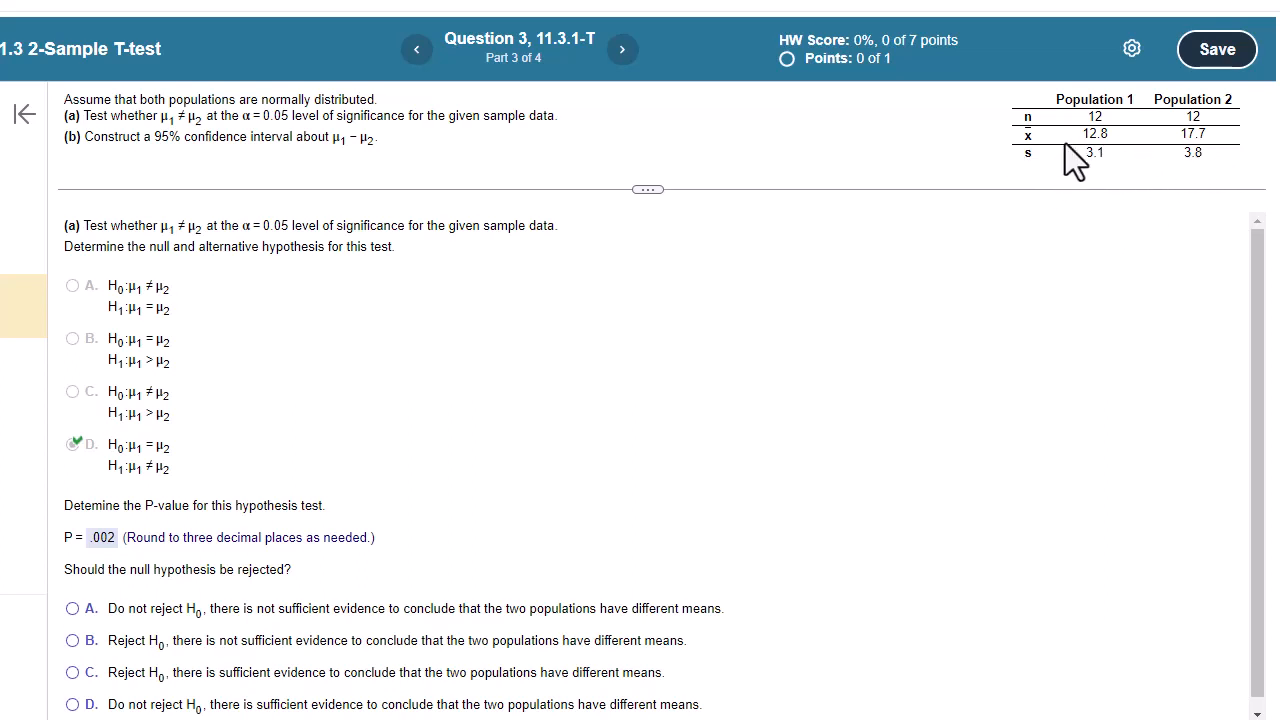
pyautogui.moveTo(1100, 150)
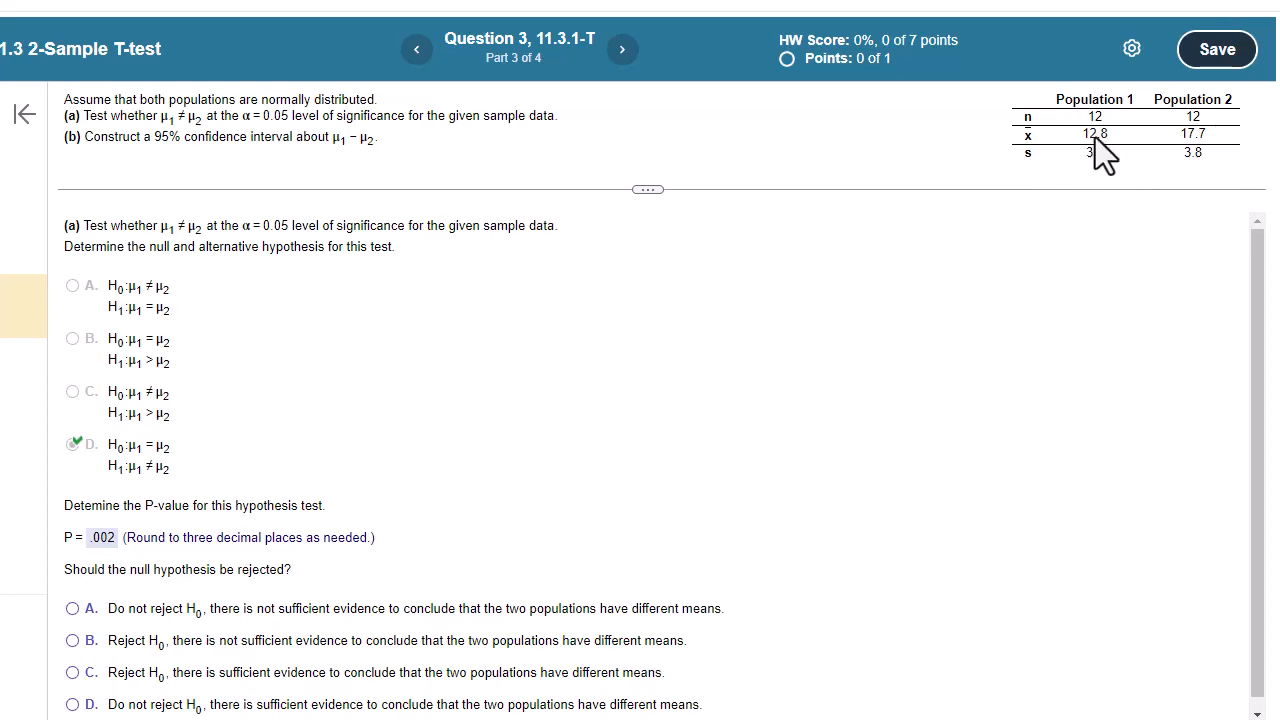
pyautogui.moveTo(1113, 158)
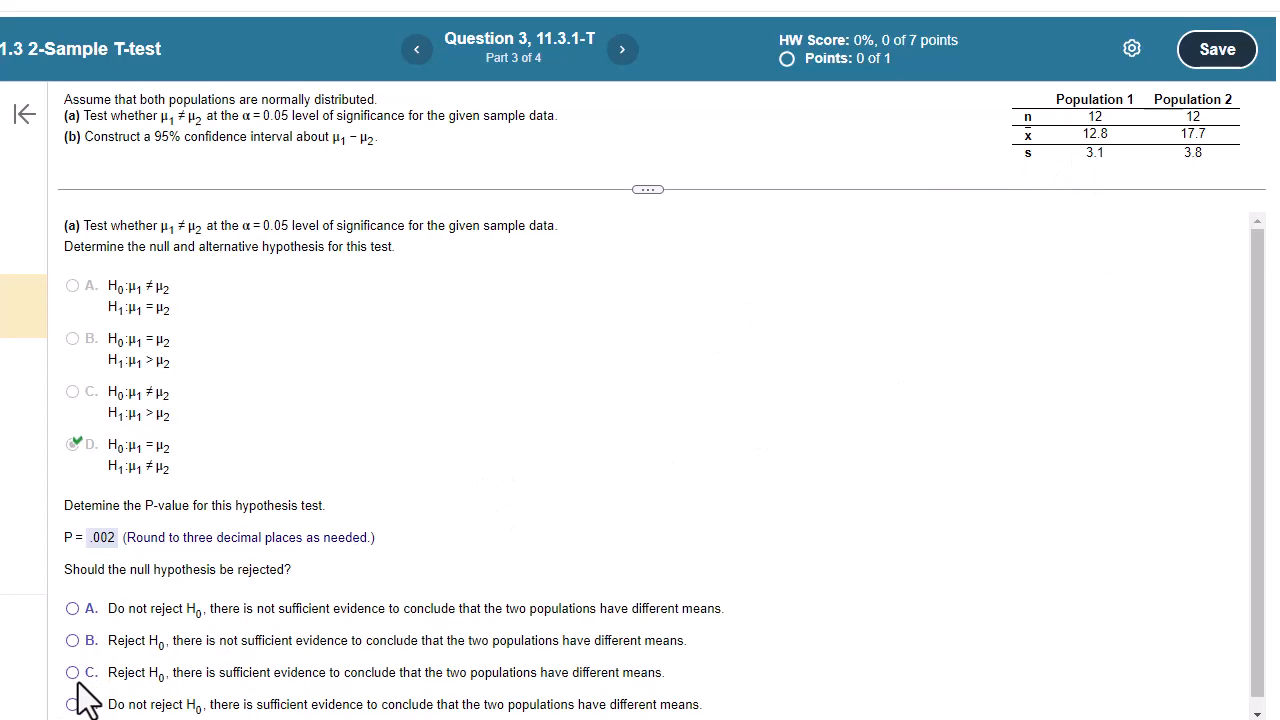
# Step: Choose option C: reject H0, sufficient evidence of different means
pyautogui.click(72, 672)
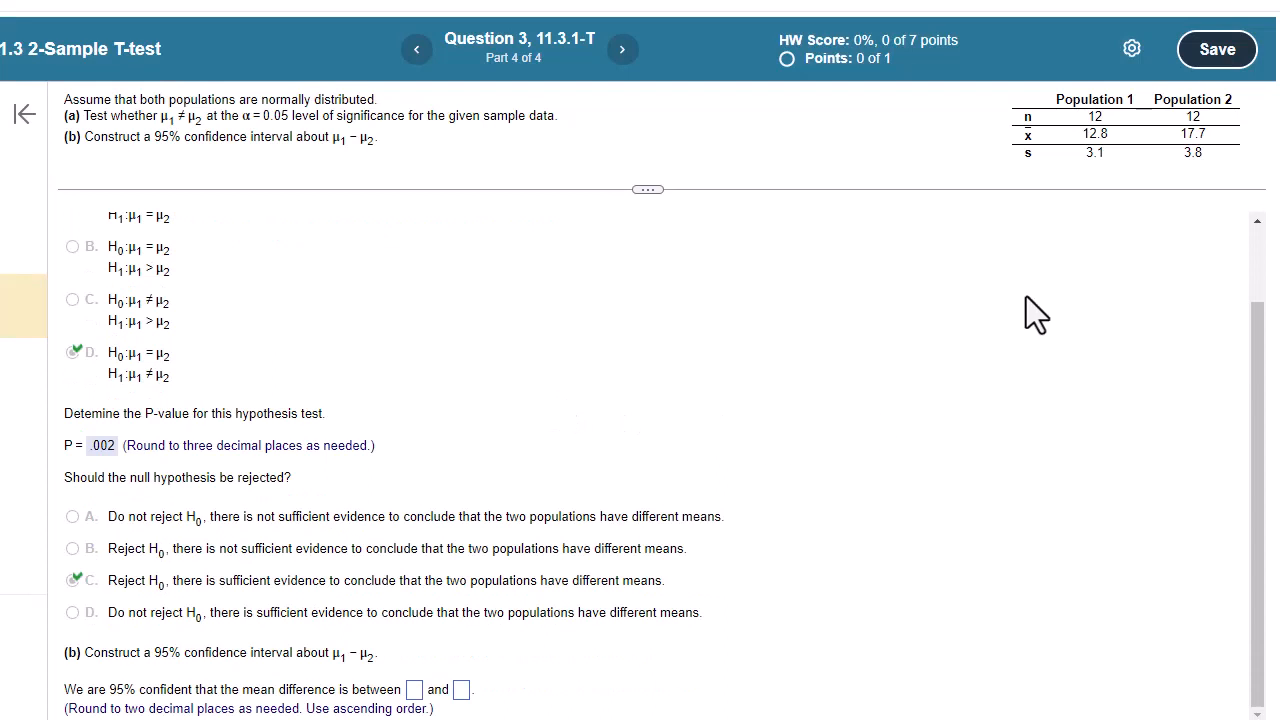
pyautogui.moveTo(1102, 158)
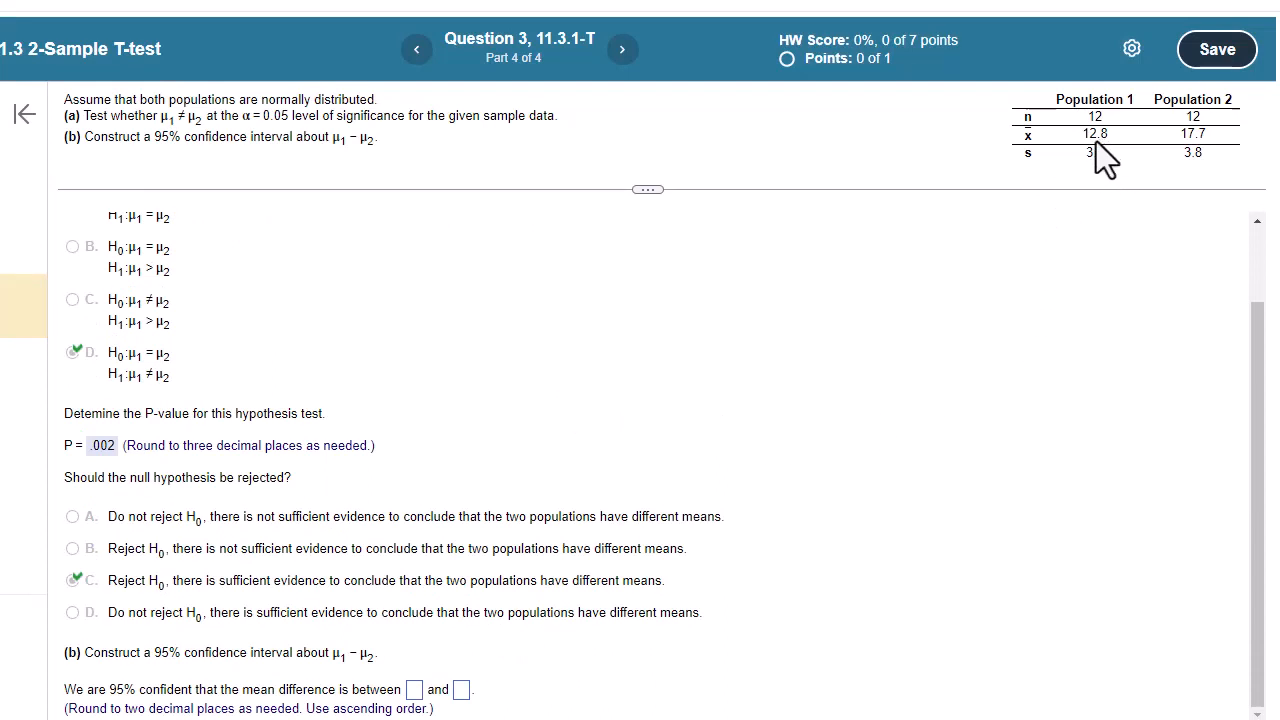
pyautogui.moveTo(1062, 175)
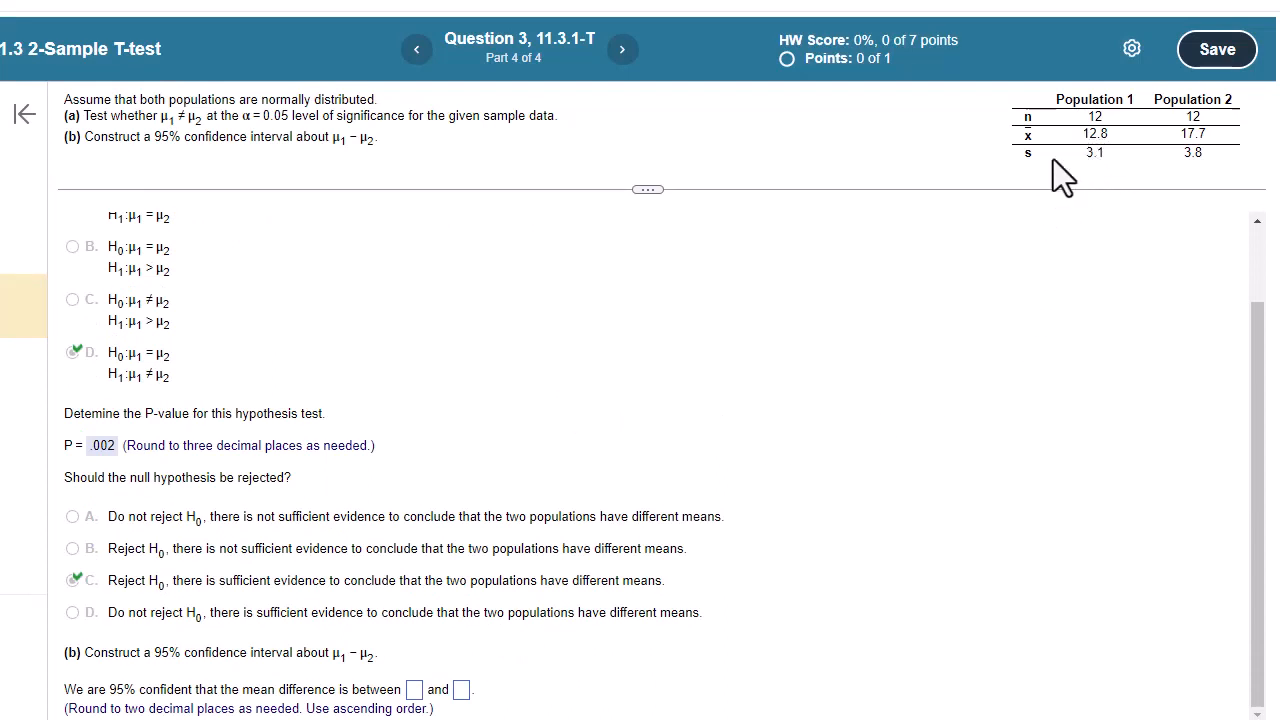
pyautogui.scroll(-3)
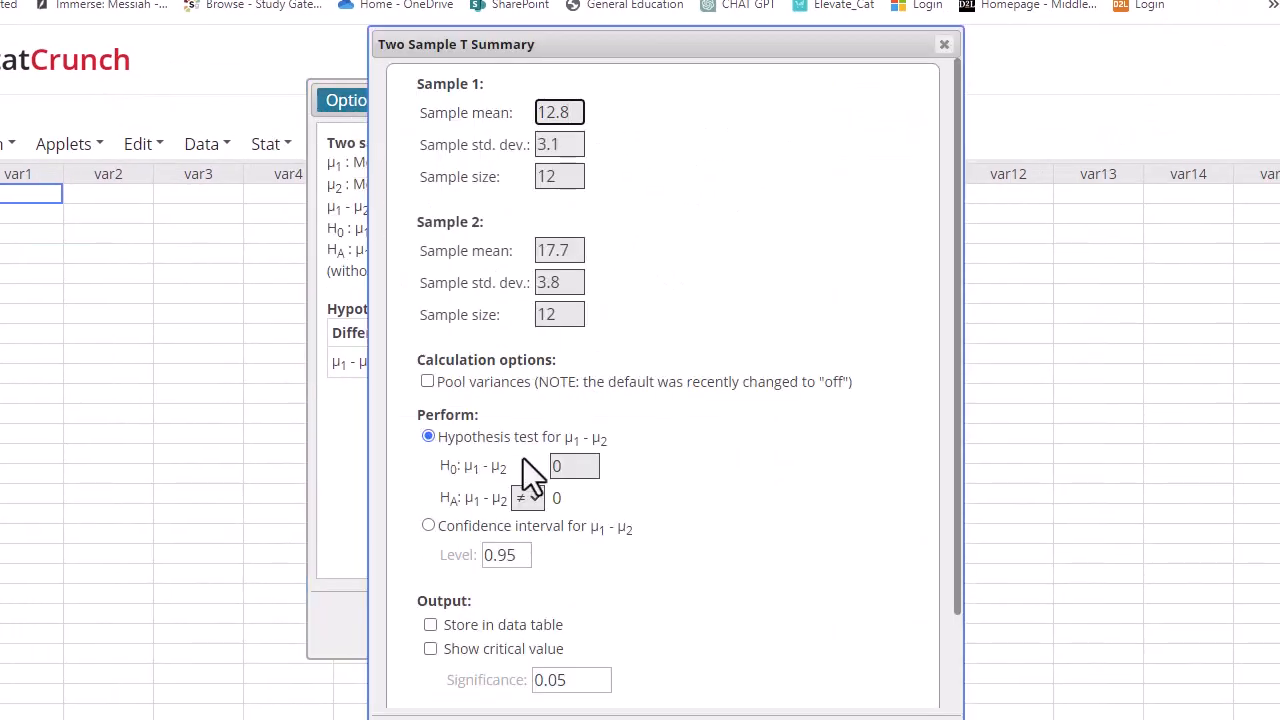
# Step: Switch the analysis to a 0.95-level confidence interval for μ1 − μ2
pyautogui.click(428, 525)
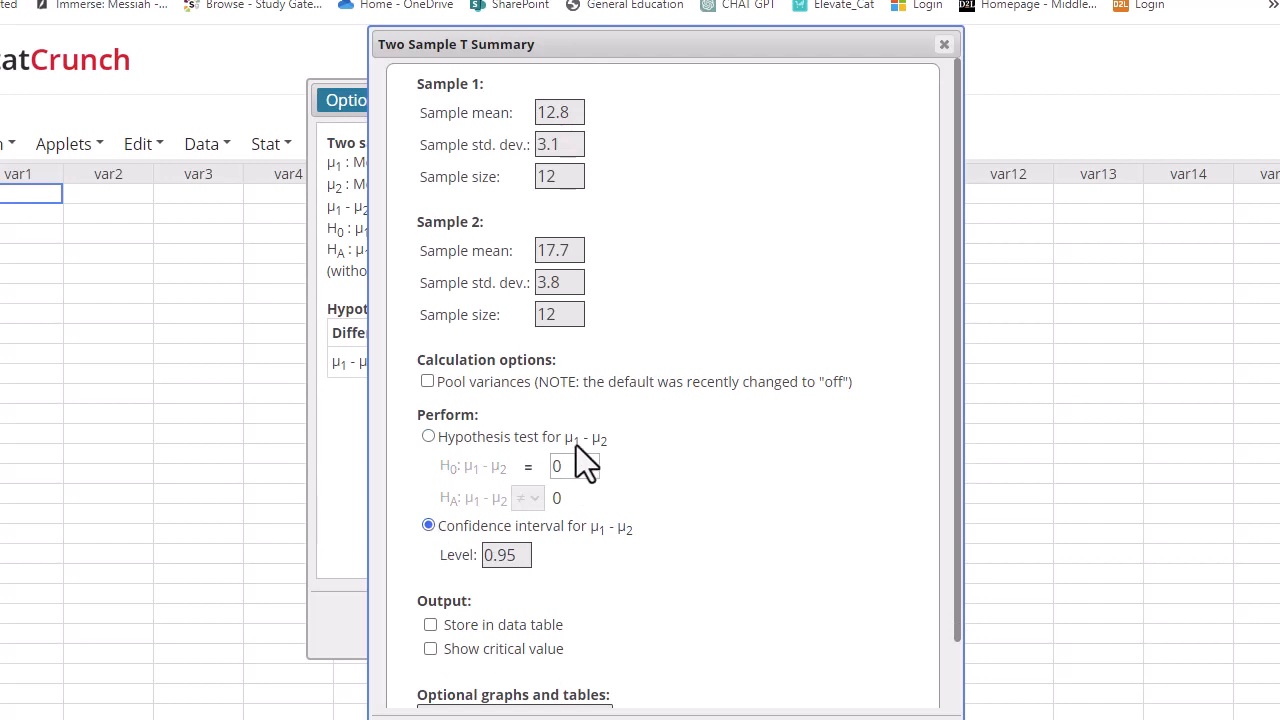
pyautogui.moveTo(497, 398)
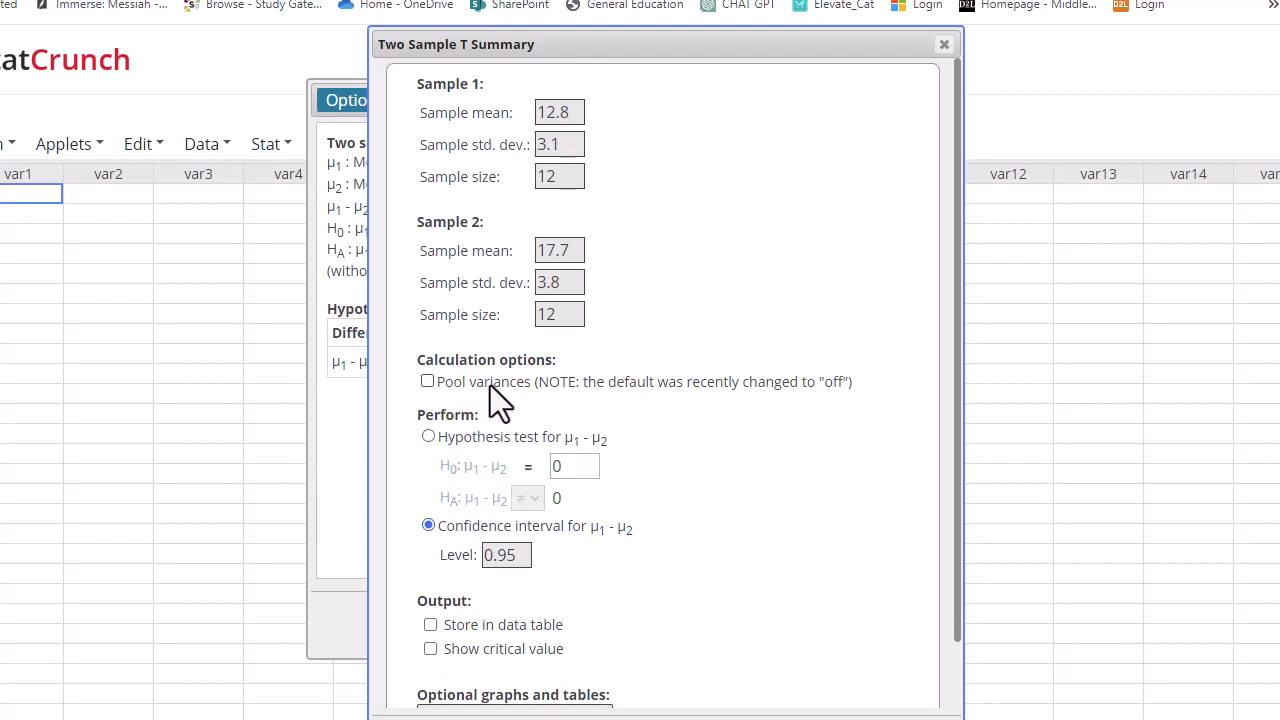
pyautogui.moveTo(680, 490)
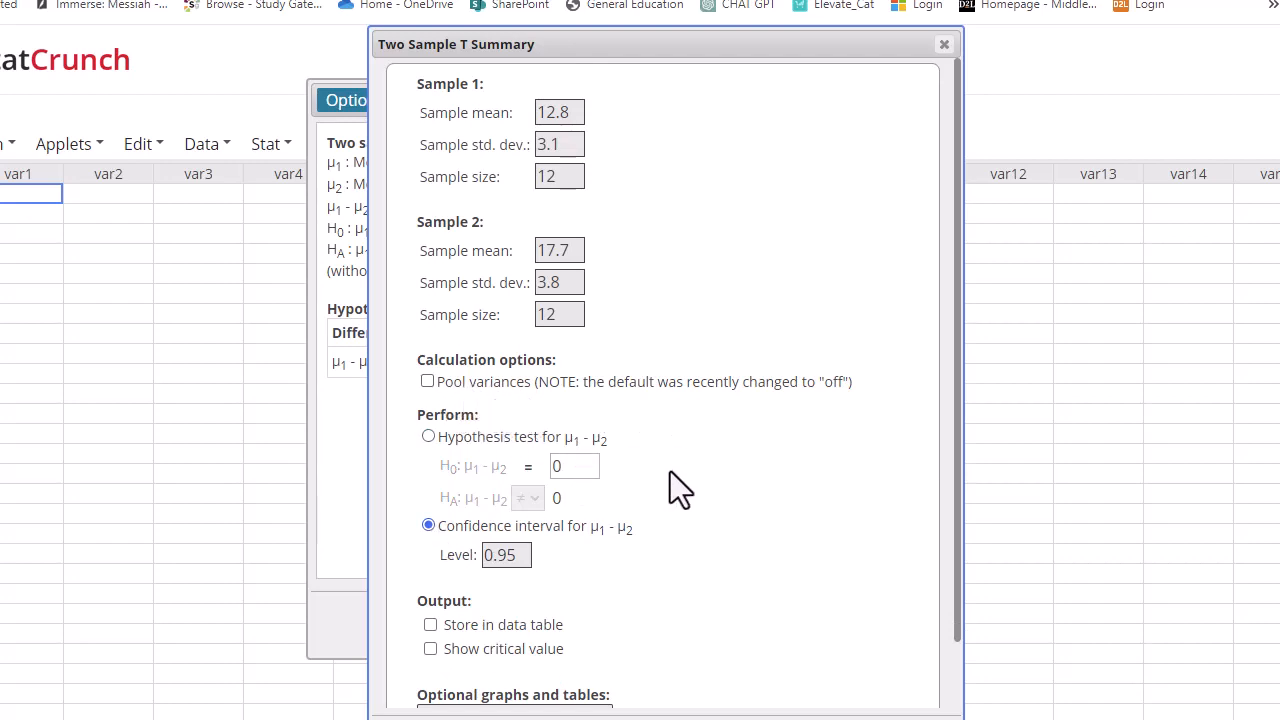
pyautogui.scroll(-3)
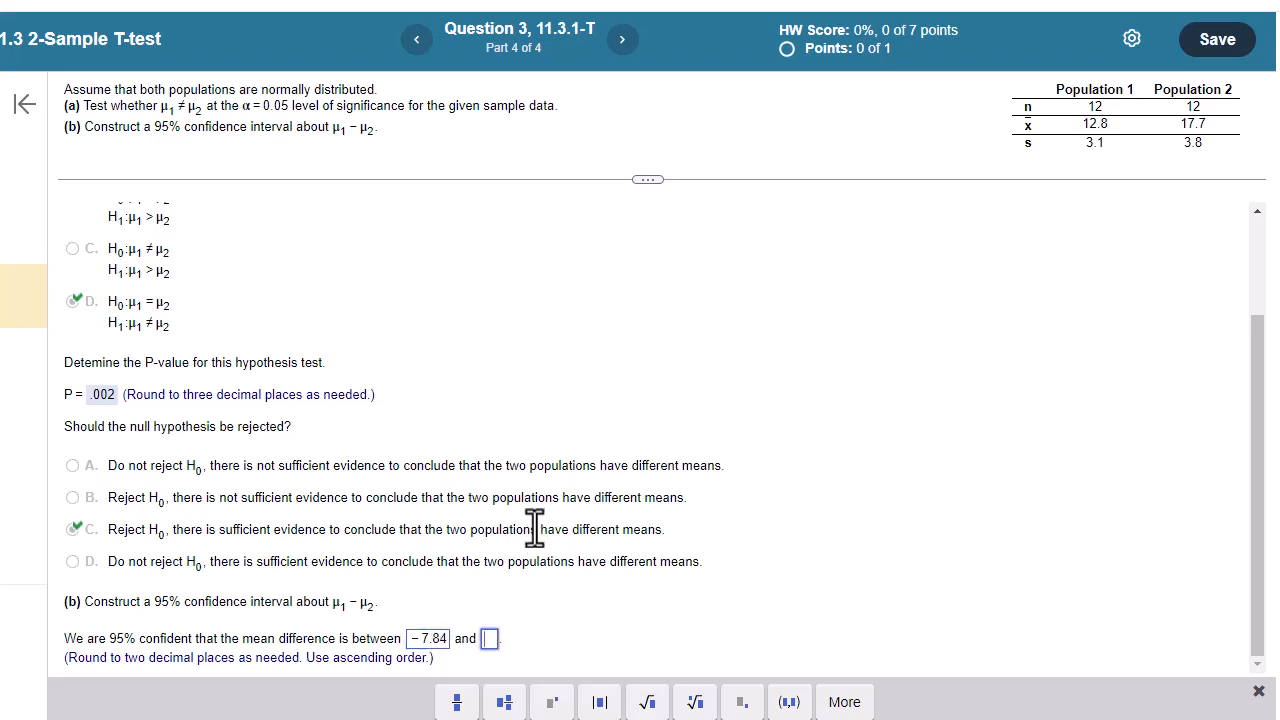
# Step: Enter −1.96 as the interval's upper bound and dismiss the success message
pyautogui.write('-1.9')
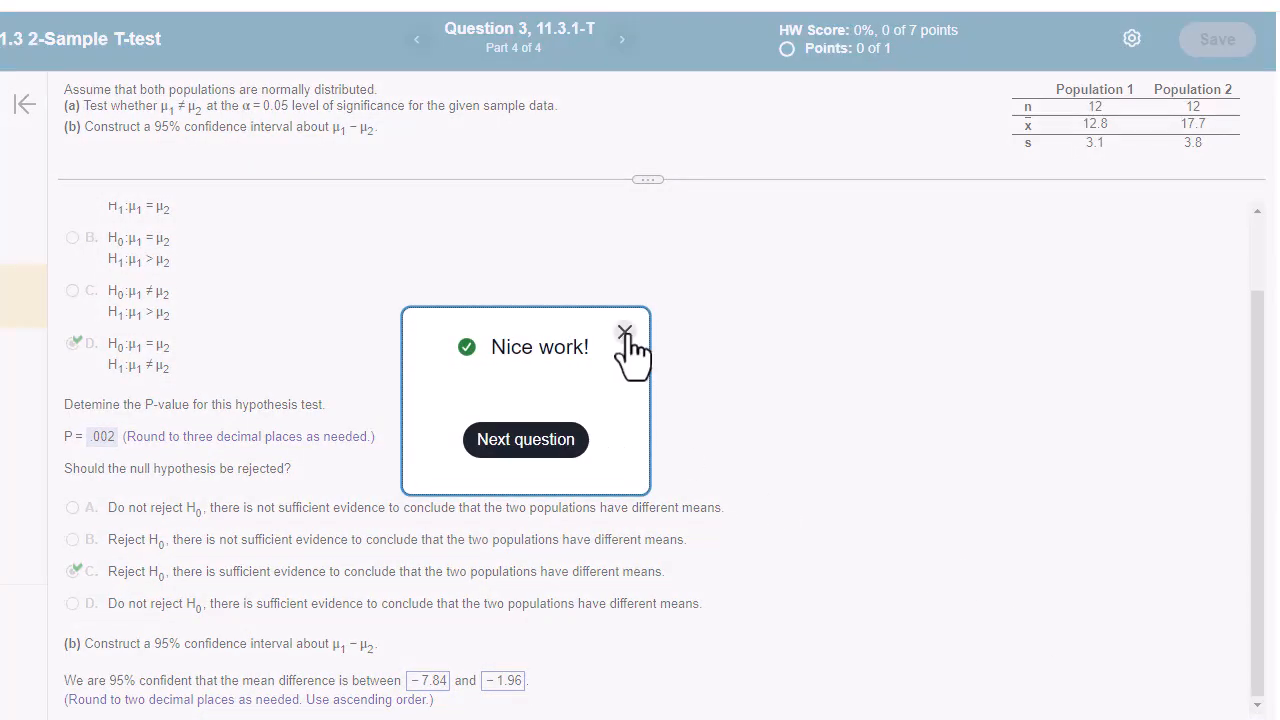
pyautogui.click(625, 331)
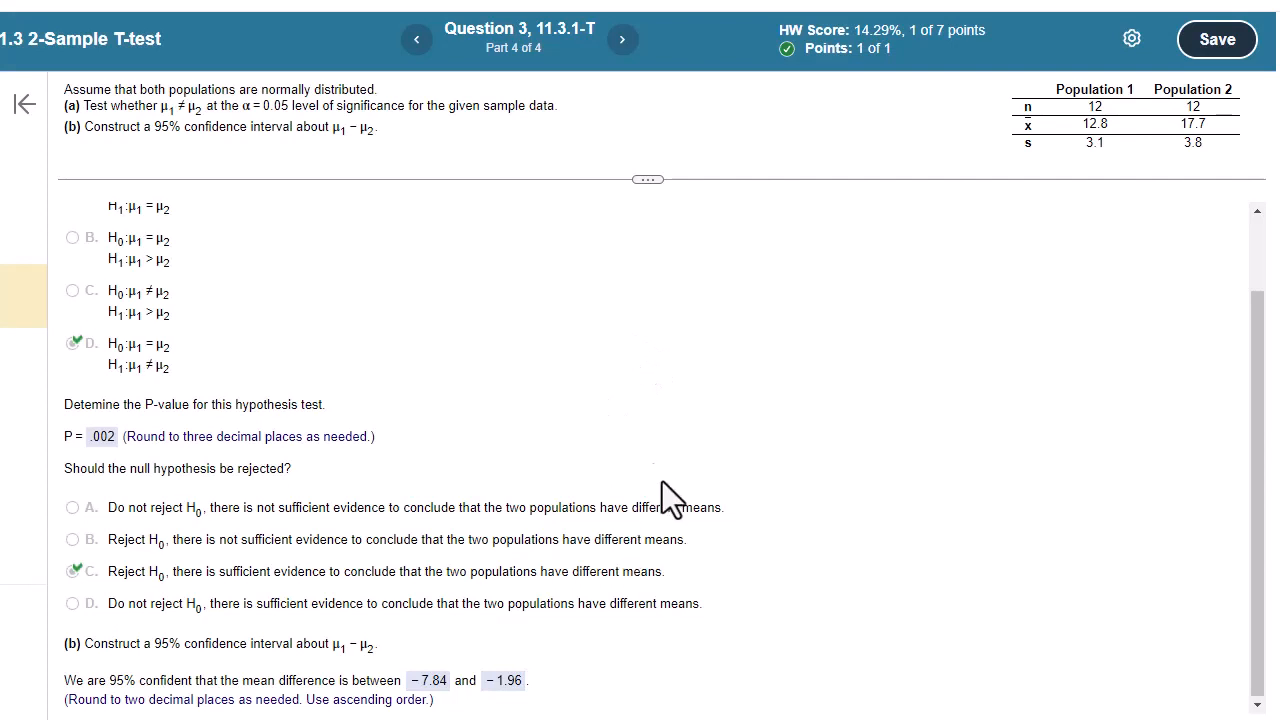
pyautogui.moveTo(442, 700)
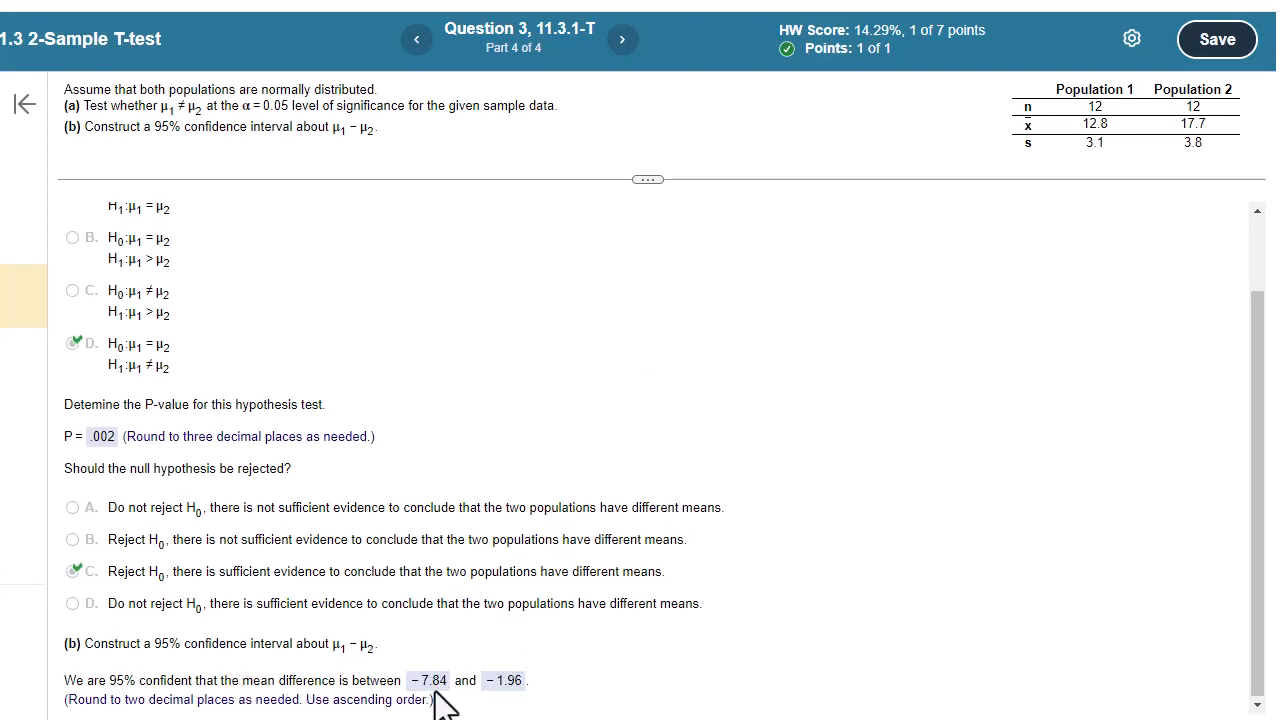
pyautogui.moveTo(446, 668)
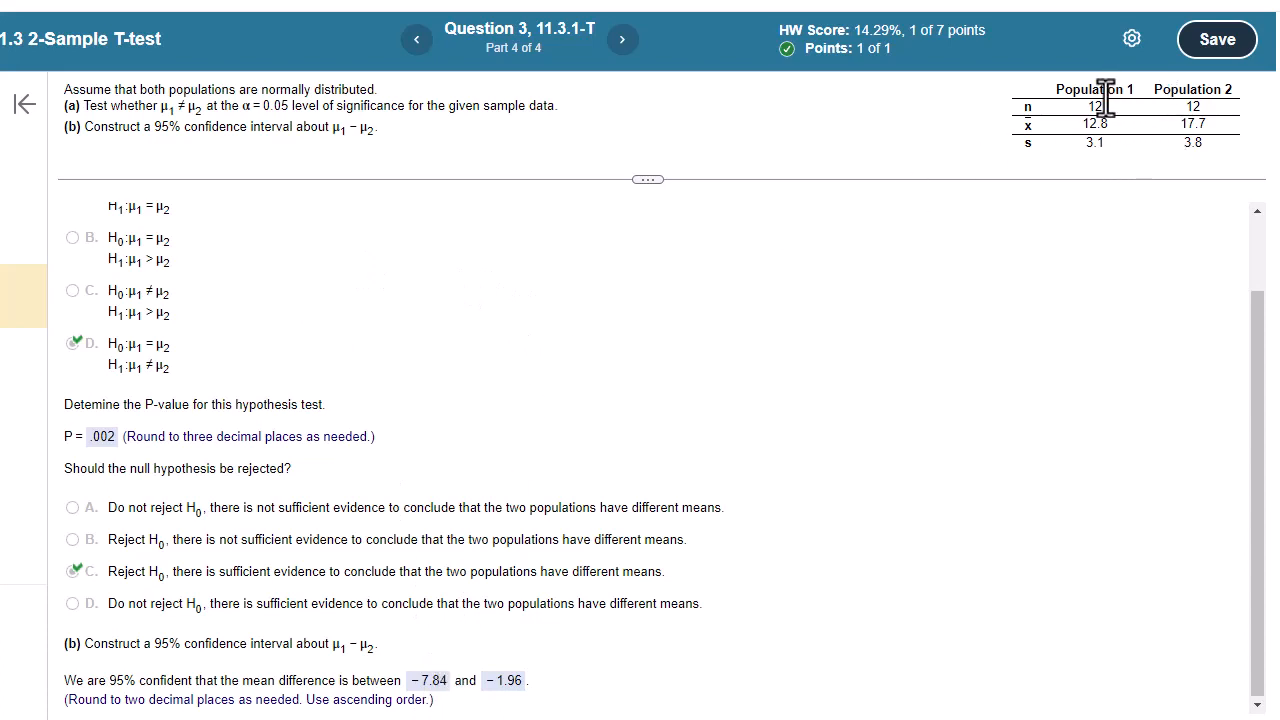
pyautogui.moveTo(432, 705)
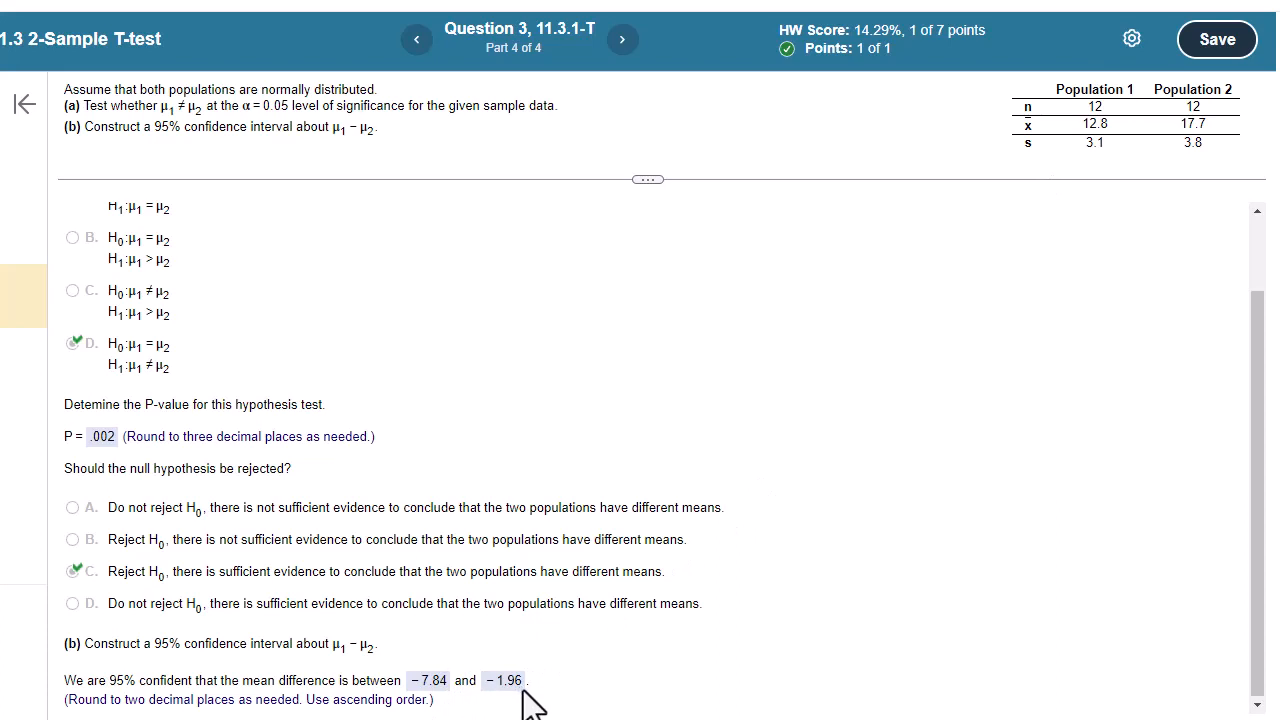
pyautogui.moveTo(1025, 300)
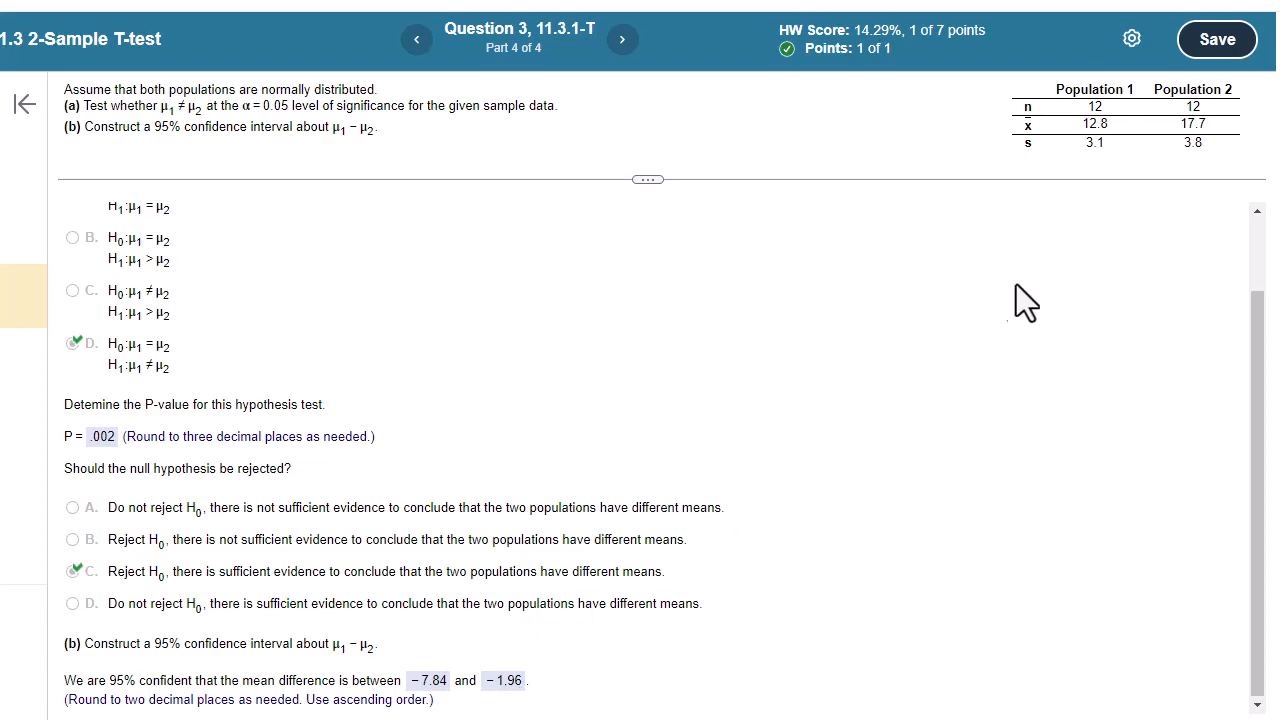
pyautogui.moveTo(997, 200)
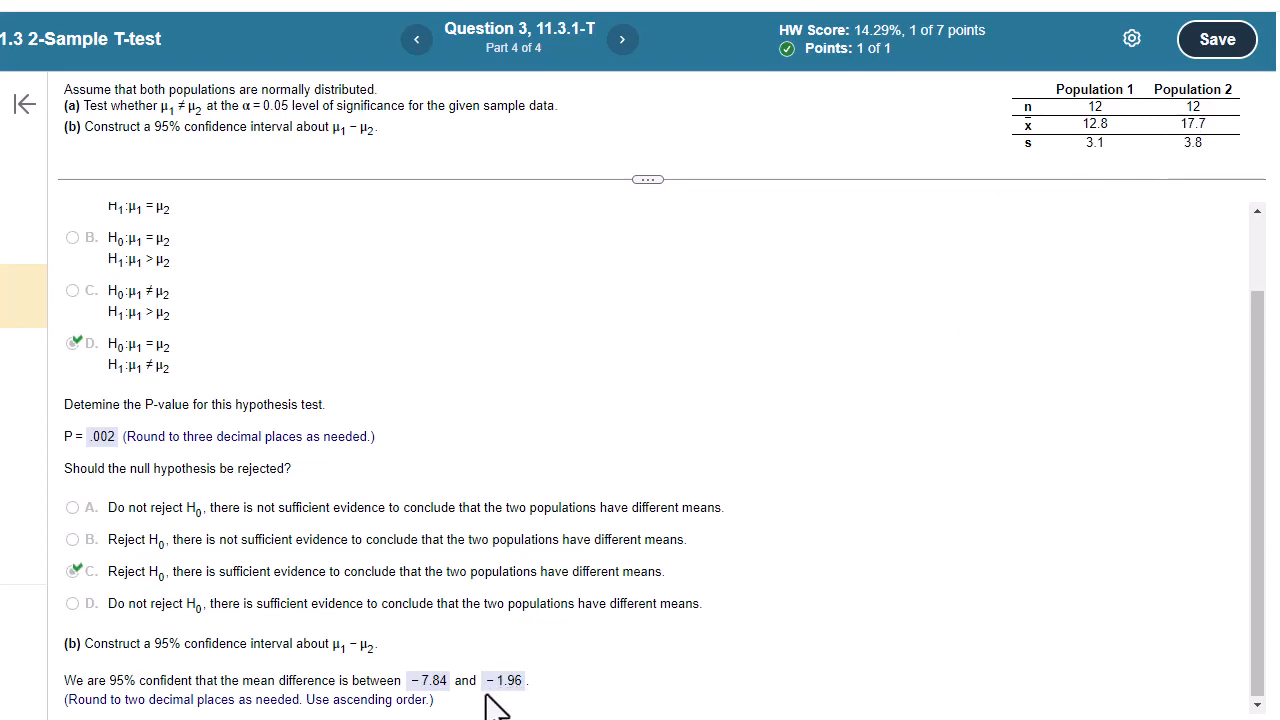
pyautogui.moveTo(535, 575)
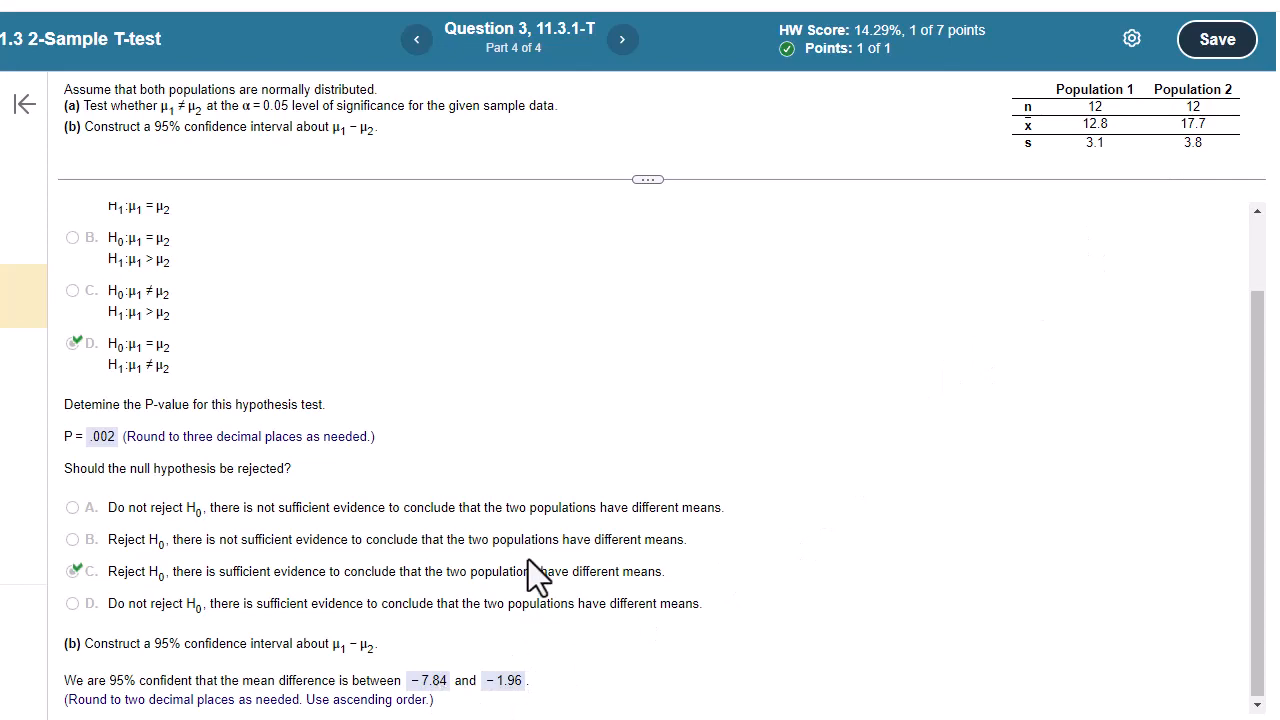